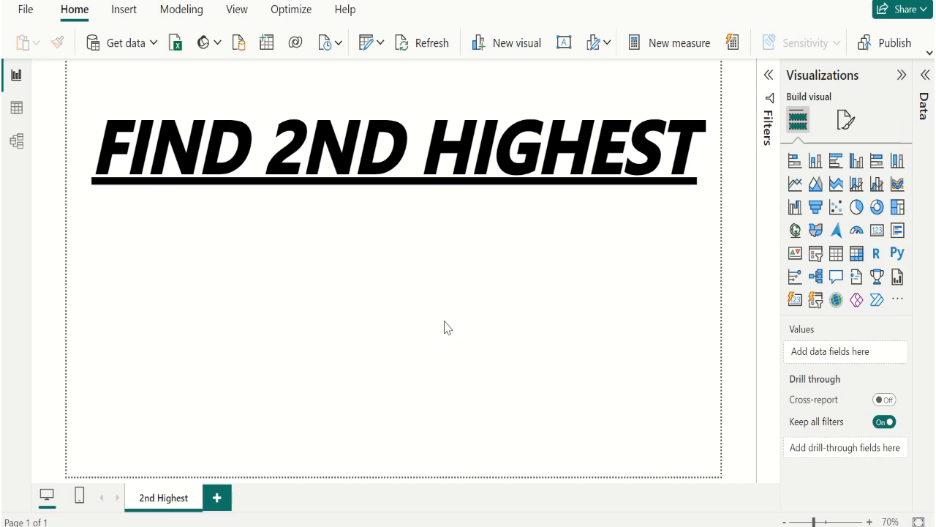
mouse_move(17, 108)
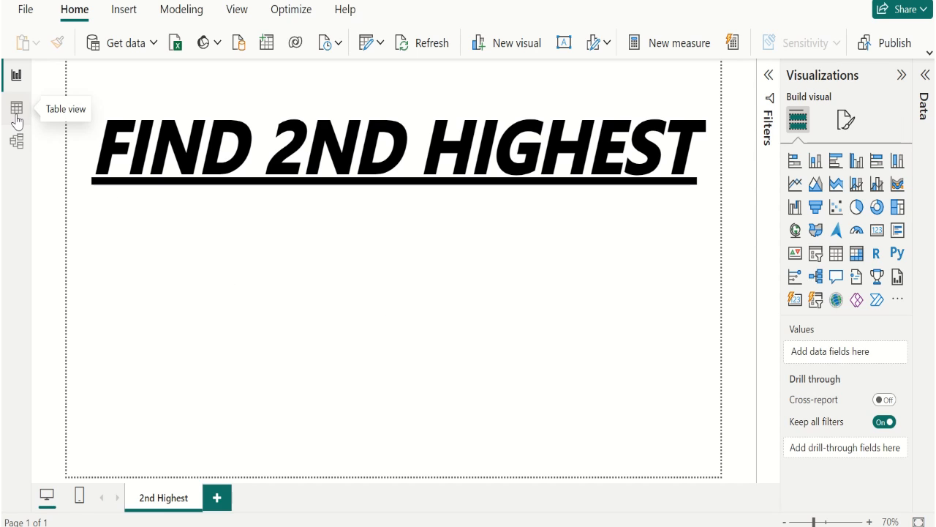
- In Table view, select the Employee Name column and then the Employee table
click(16, 107)
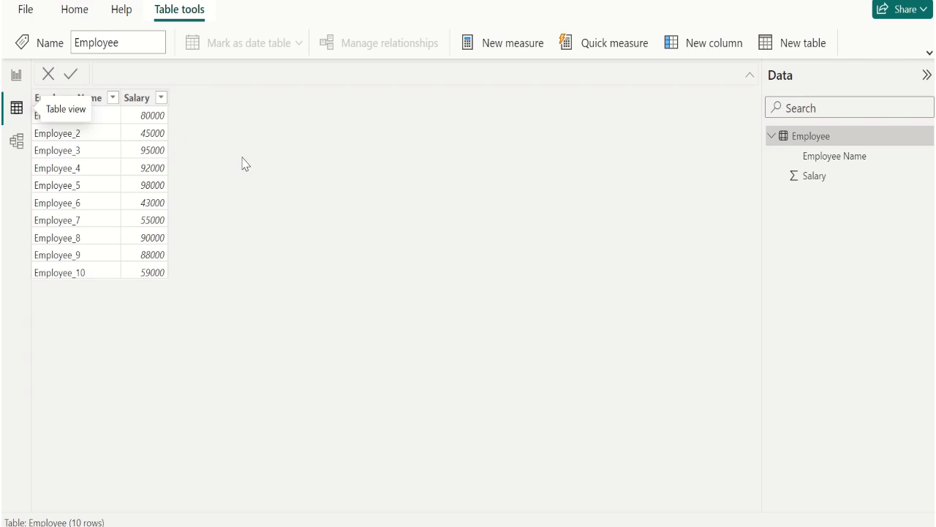
mouse_move(313, 183)
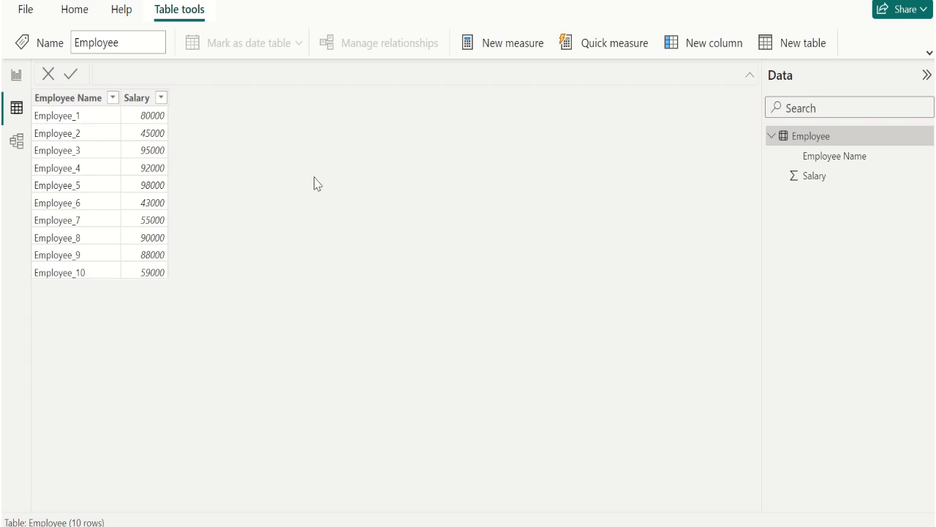
mouse_move(338, 198)
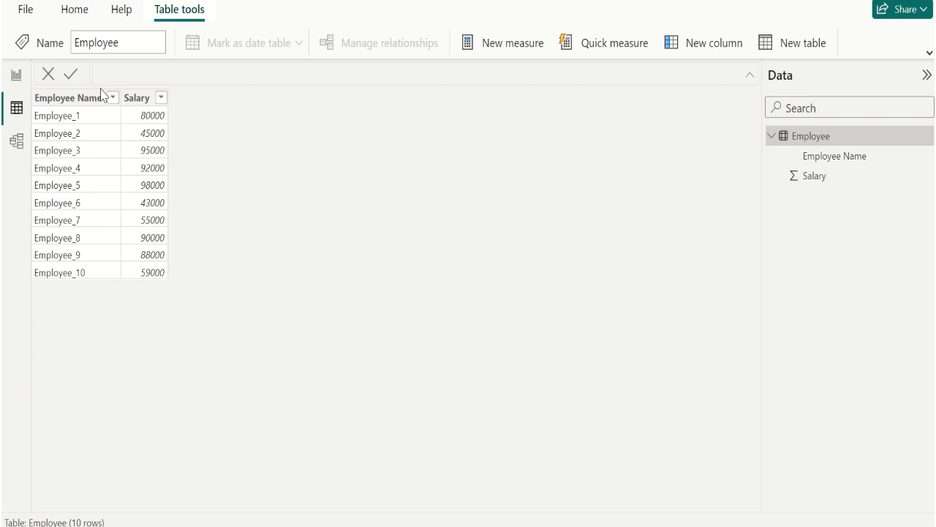
click(68, 97)
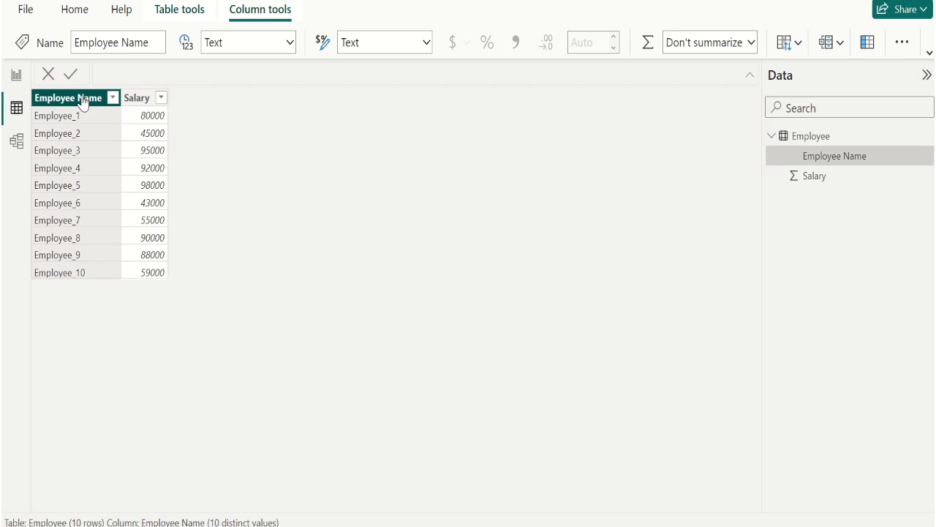
mouse_move(102, 102)
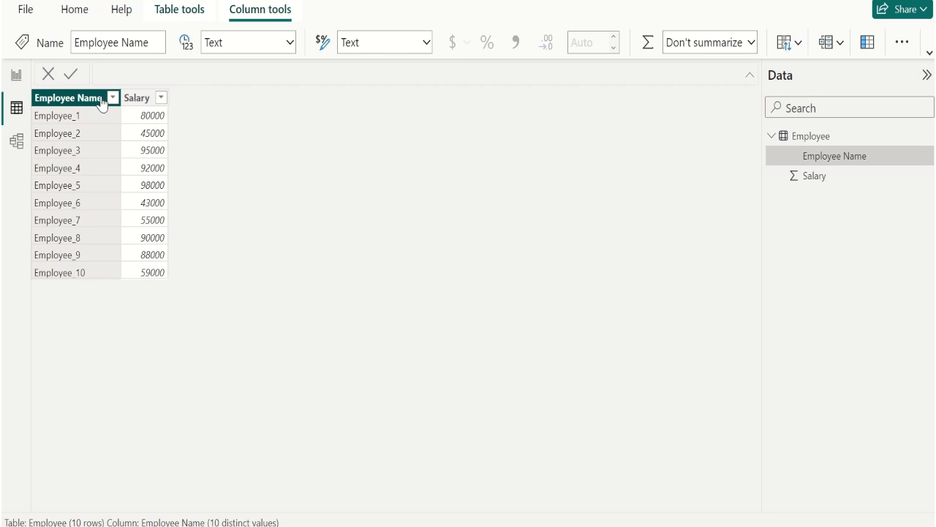
click(137, 98)
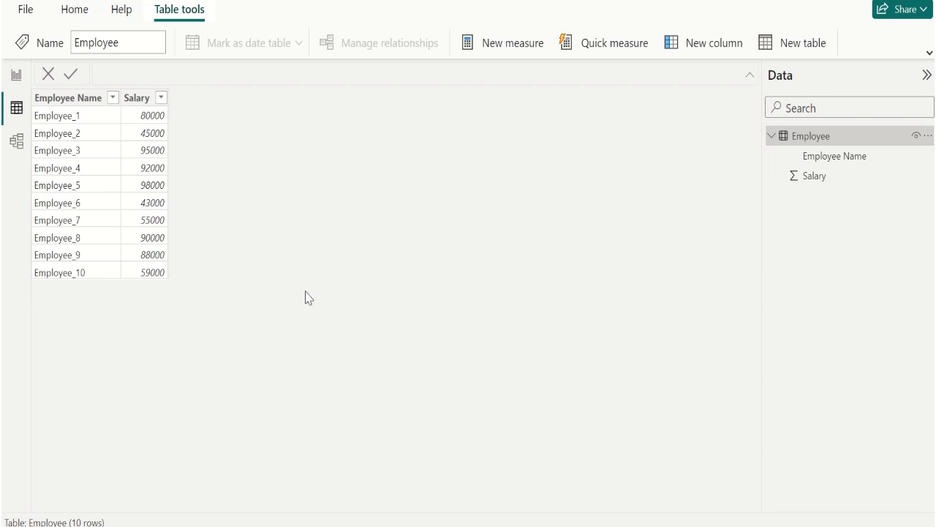
mouse_move(117, 329)
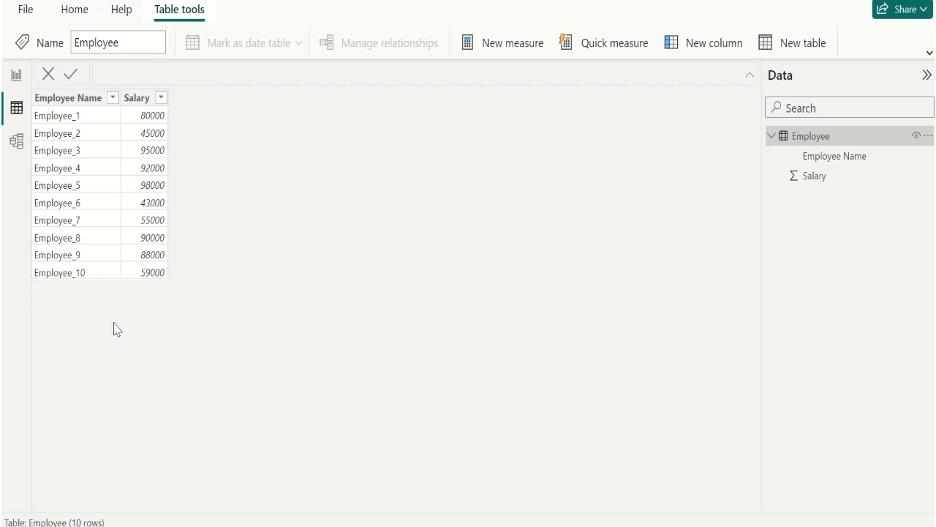
mouse_move(222, 205)
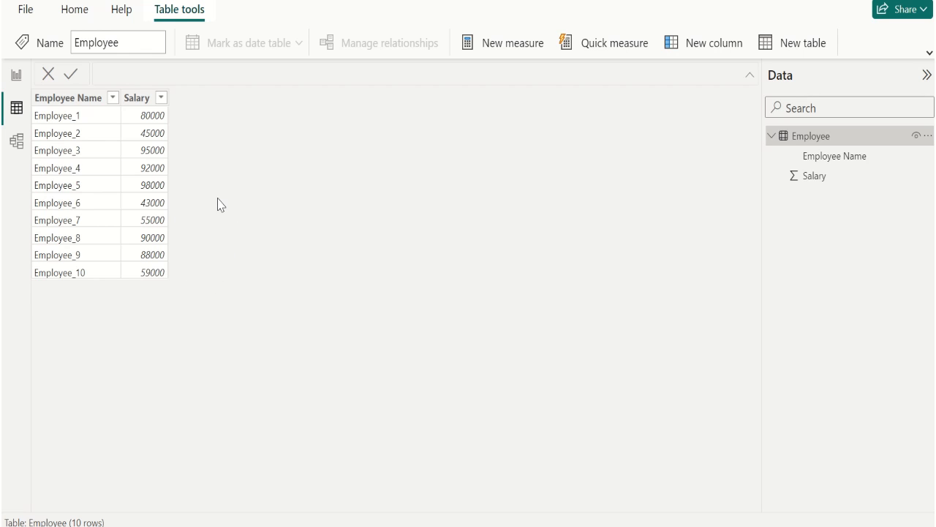
mouse_move(188, 148)
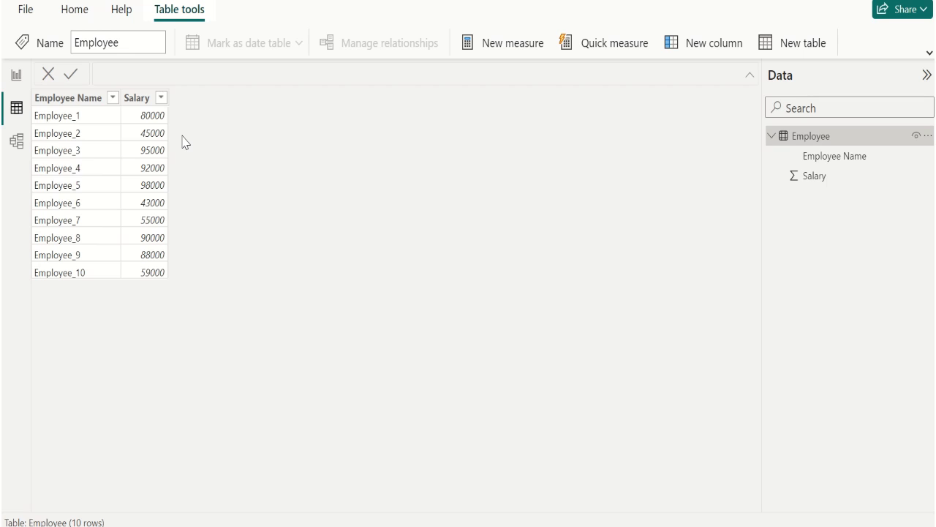
mouse_move(233, 174)
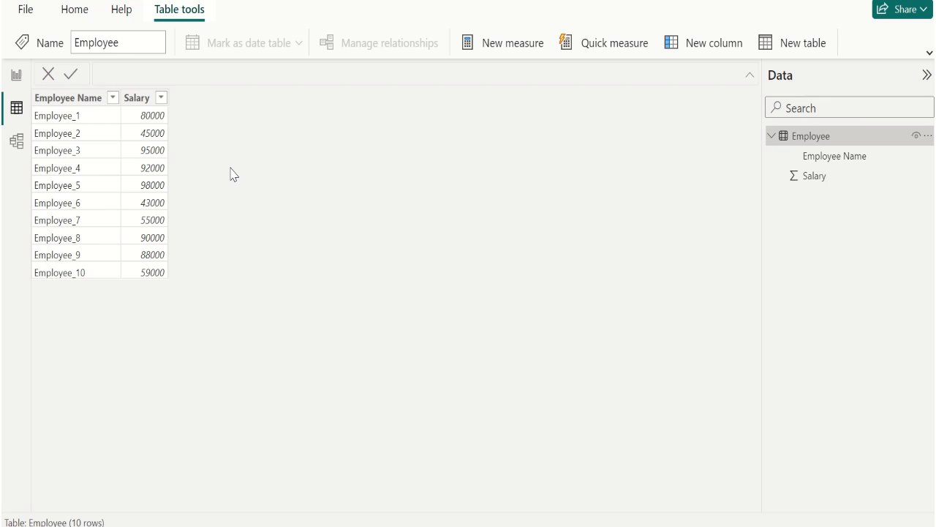
mouse_move(414, 284)
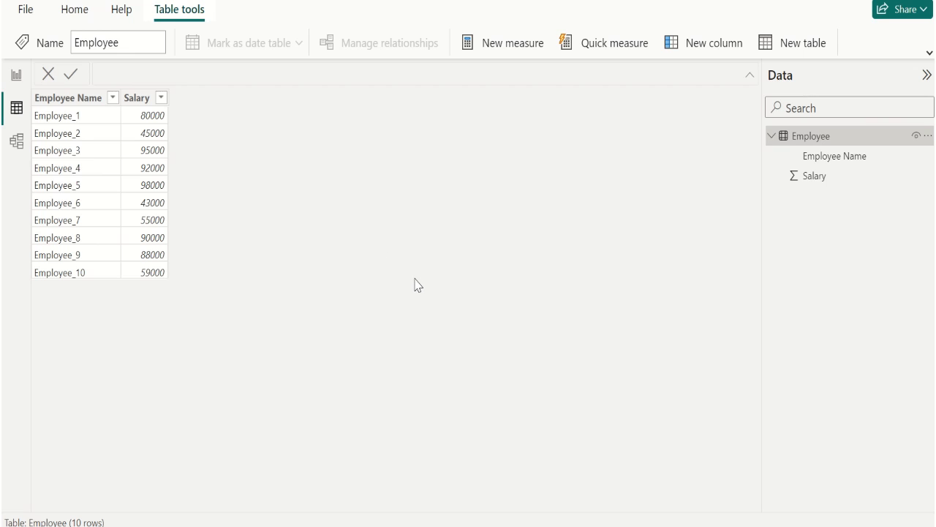
mouse_move(375, 291)
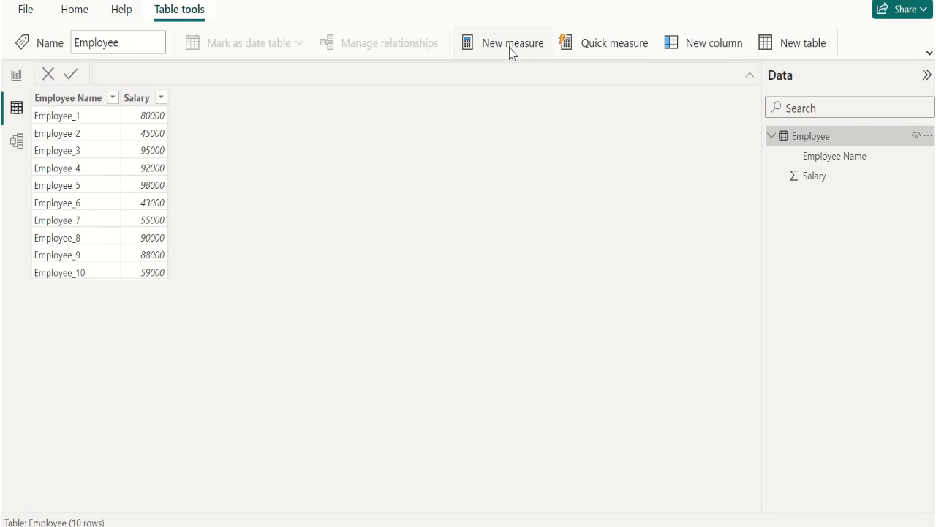
- Add a new Employee measure named Sal_Rank and begin its formula with RAN(KX)
click(513, 43)
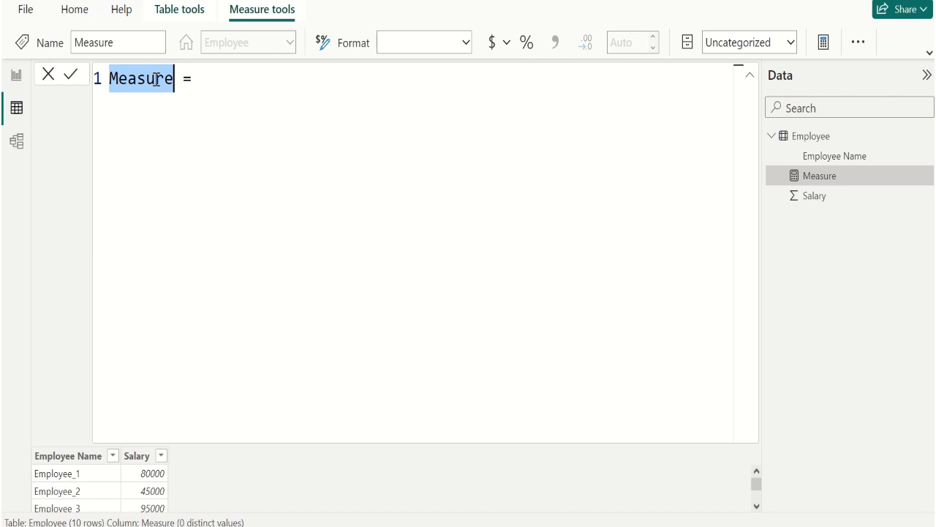
text(Sal_ =)
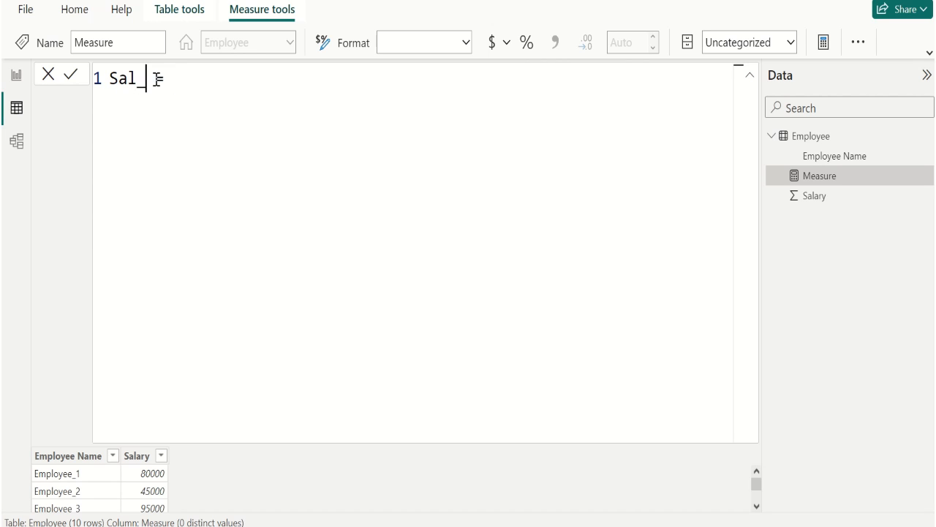
text(Rank =)
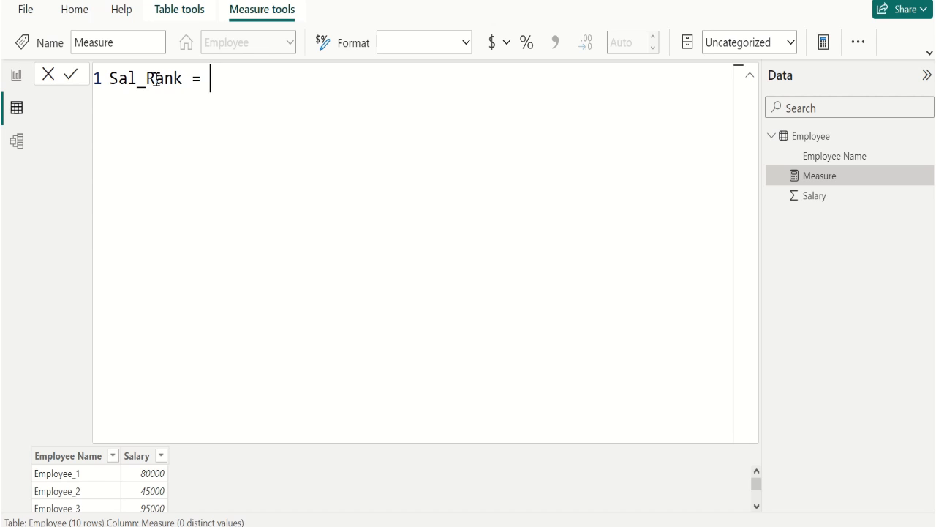
text(RANKX()
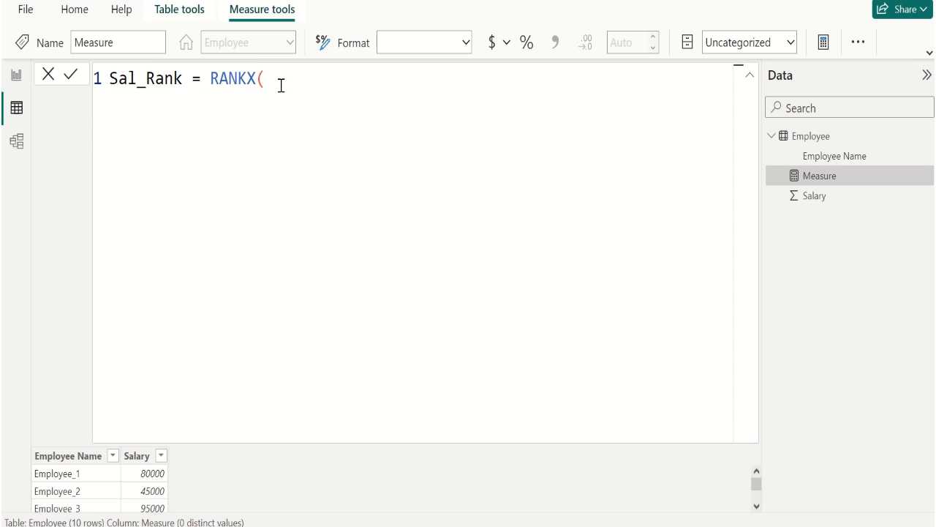
- Give RANKX the first argument ALLSELECTED(Employee) using autocomplete
text(al)
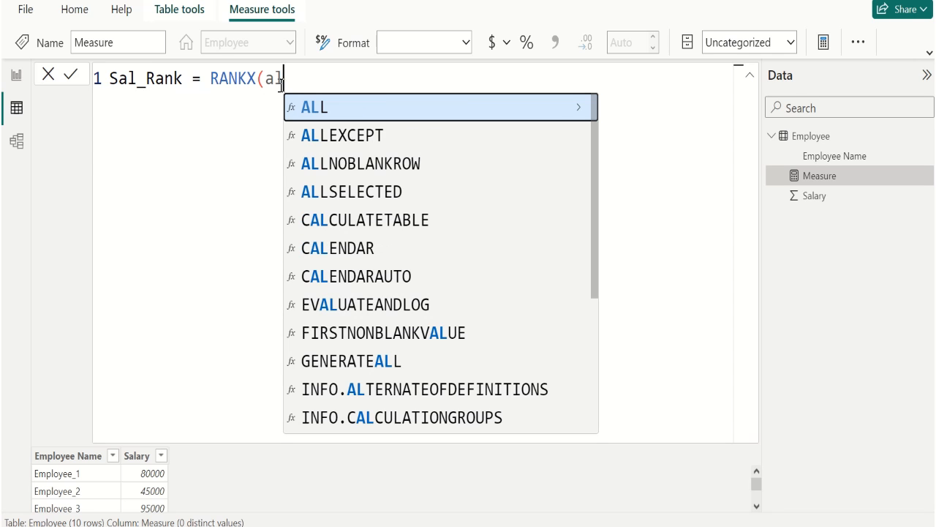
text(l)
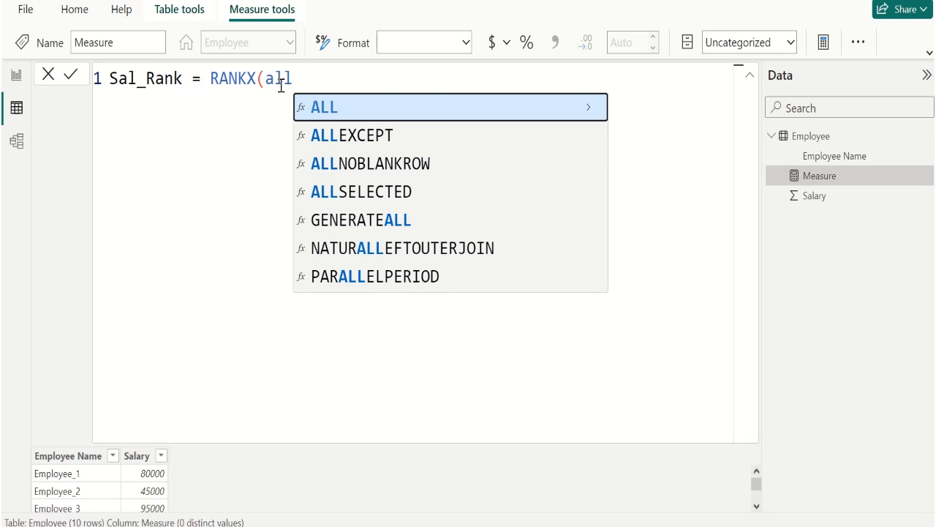
click(364, 191)
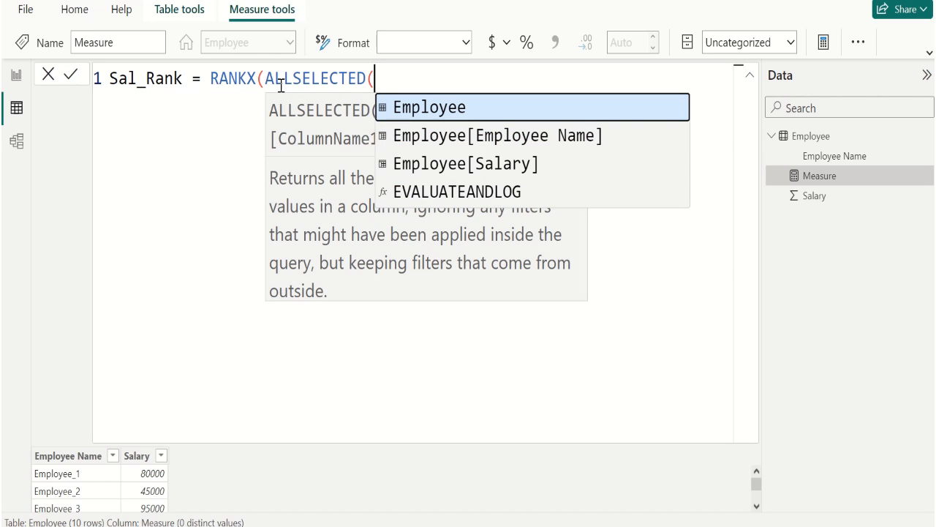
click(429, 107)
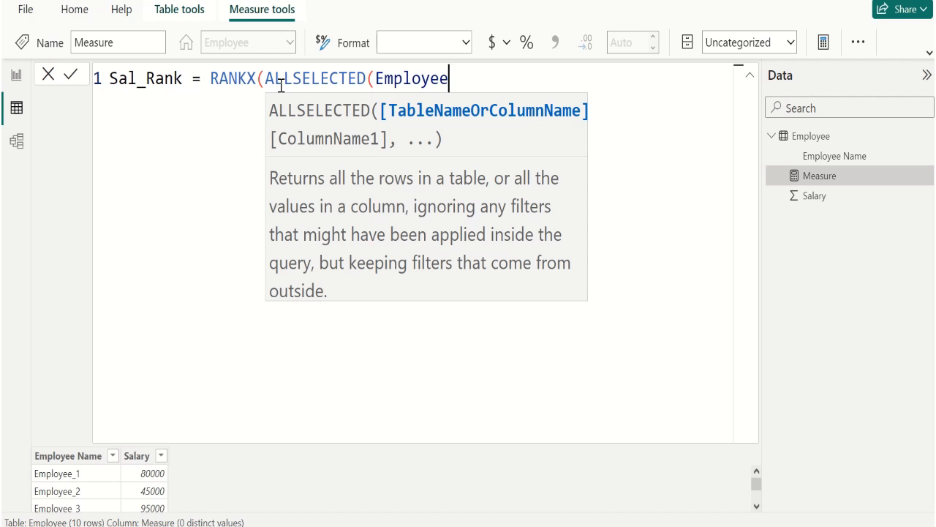
text())
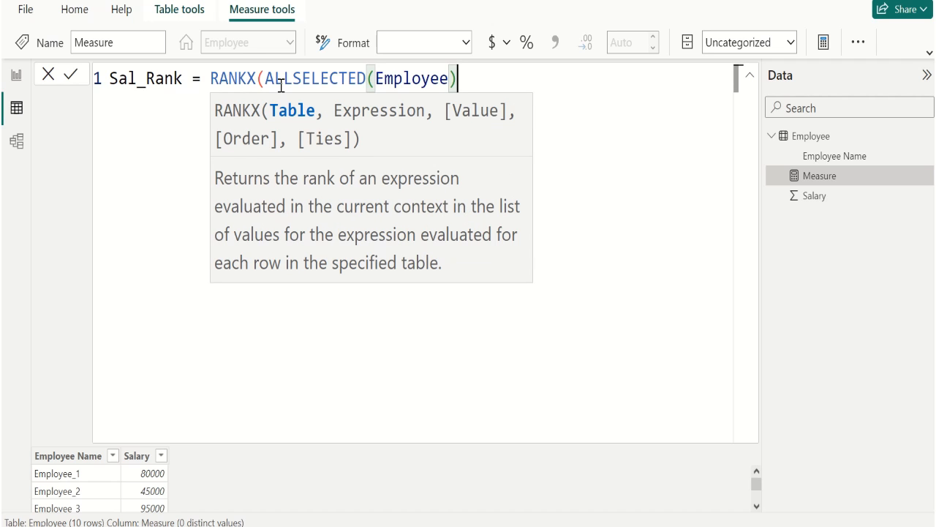
text(,)
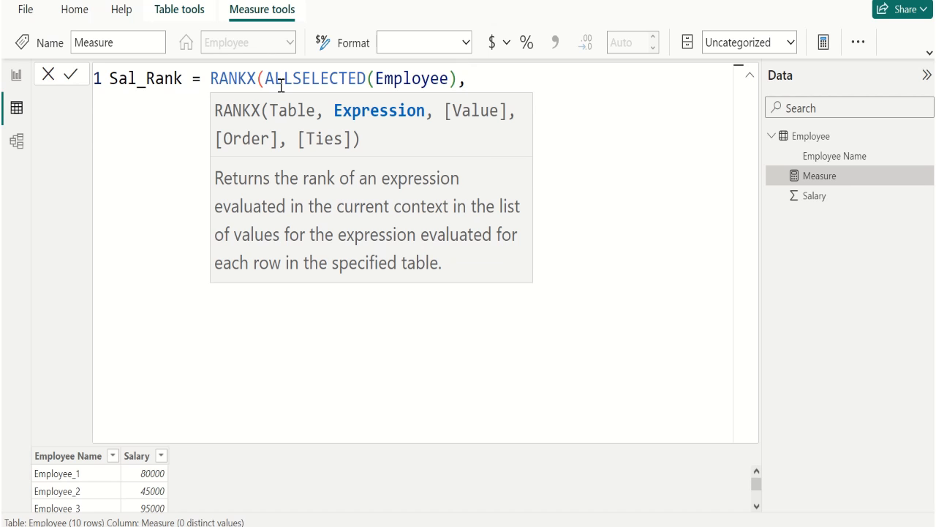
- Begin the ranking expression with CALCULATE(SUM and reposition the cursor on a new line
text(CALCULATE()
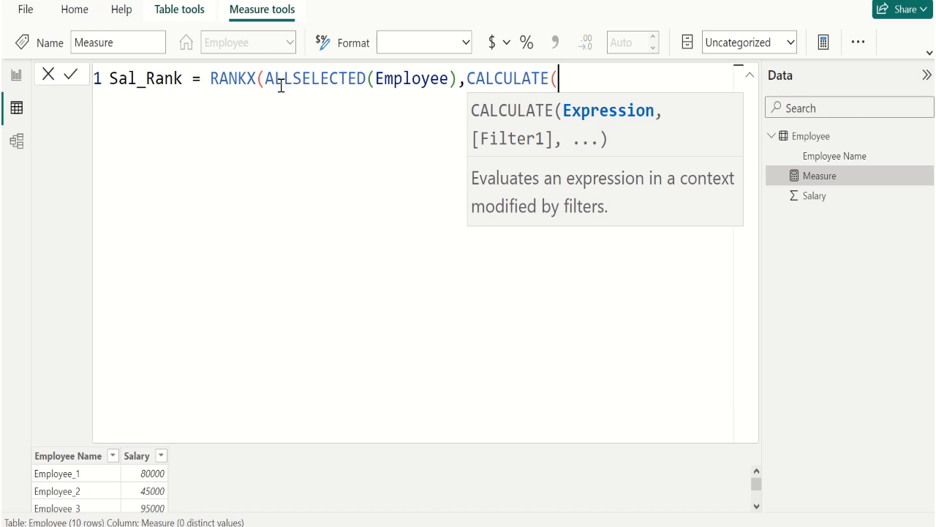
text(su)
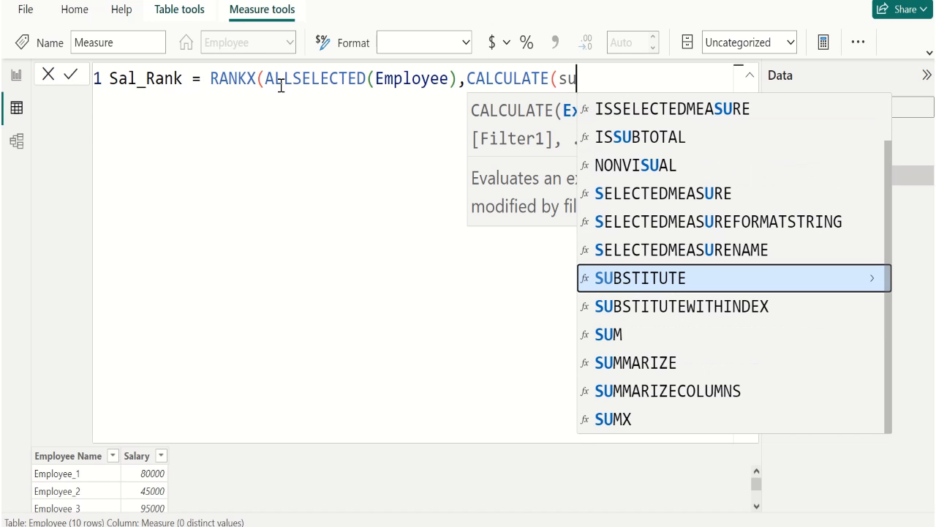
text(m)
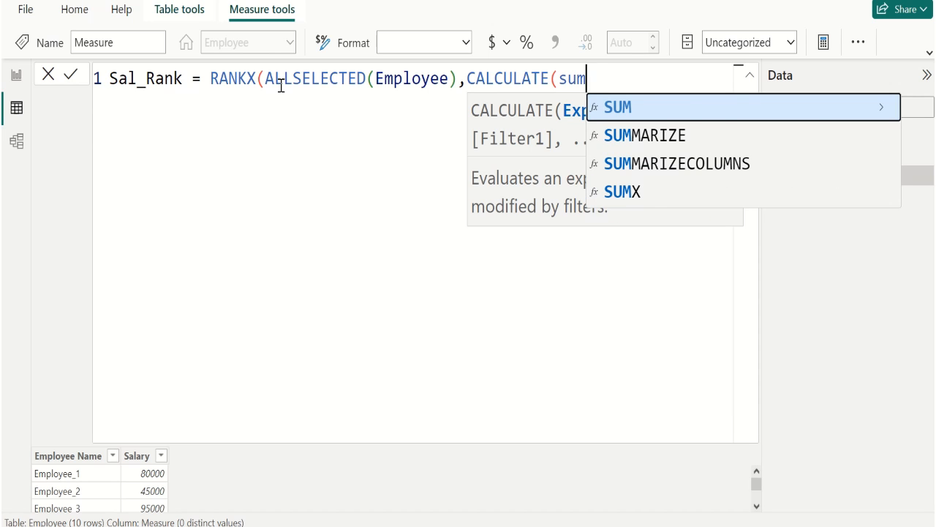
click(618, 106)
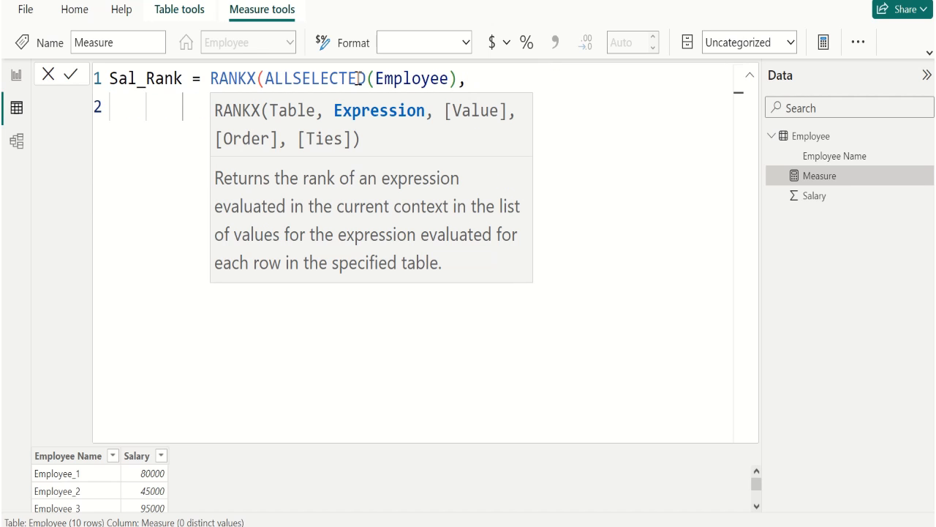
- Complete Sal_Rank with CALCULATE(SUM(Employee[Salary])), DESC, Dense, and commit it
text(CALCULATE(SUM()
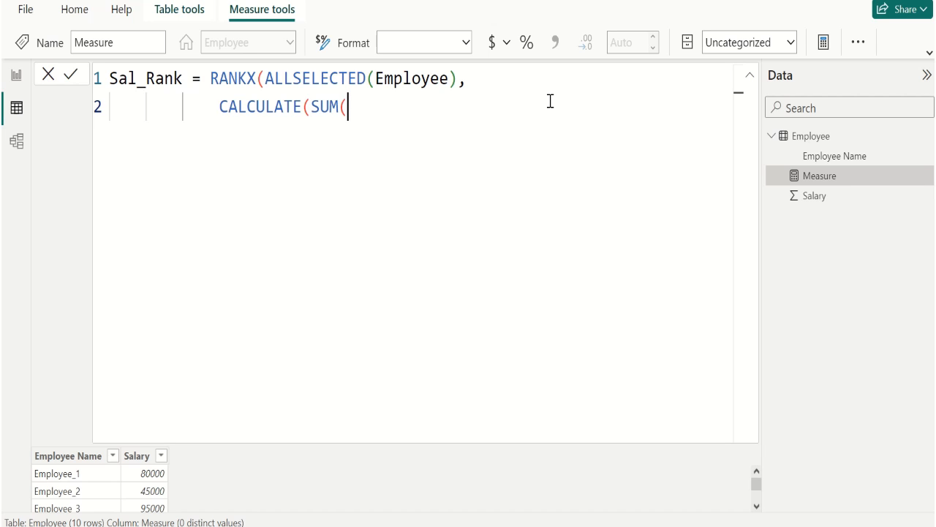
text(em)
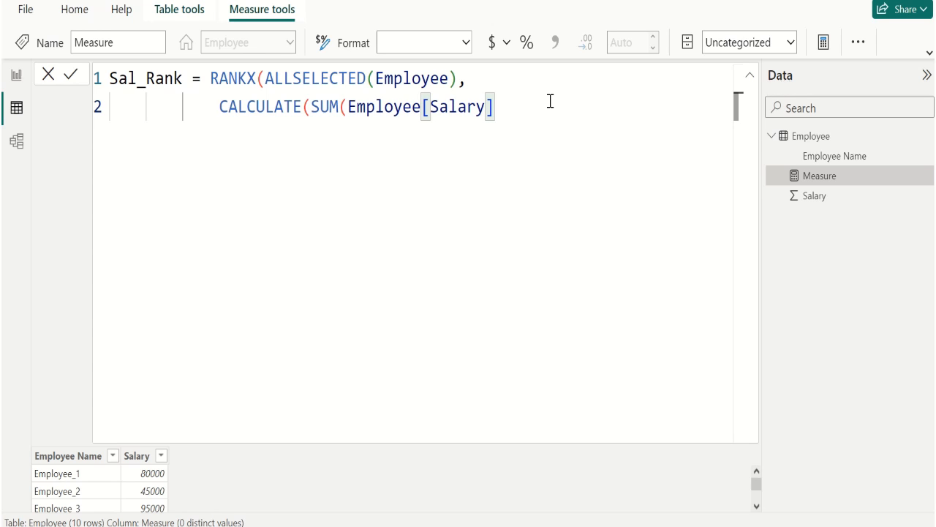
text())
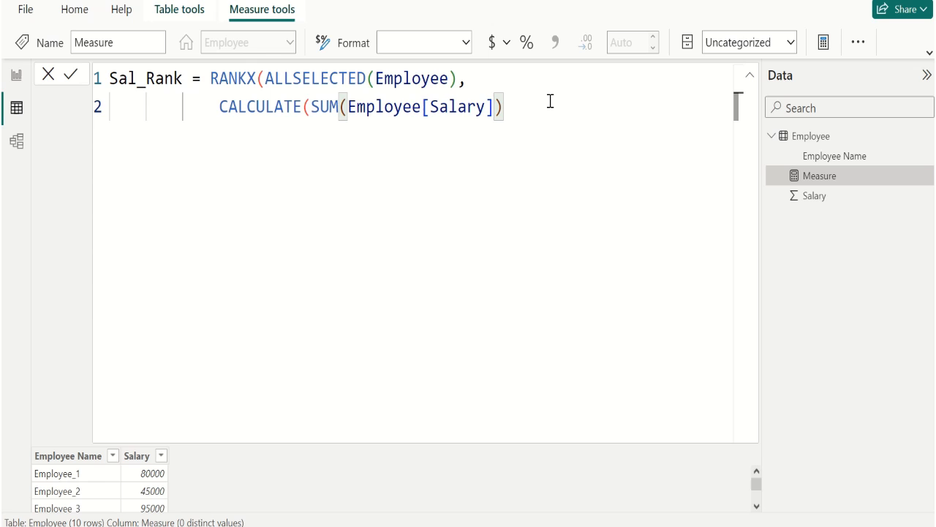
text())
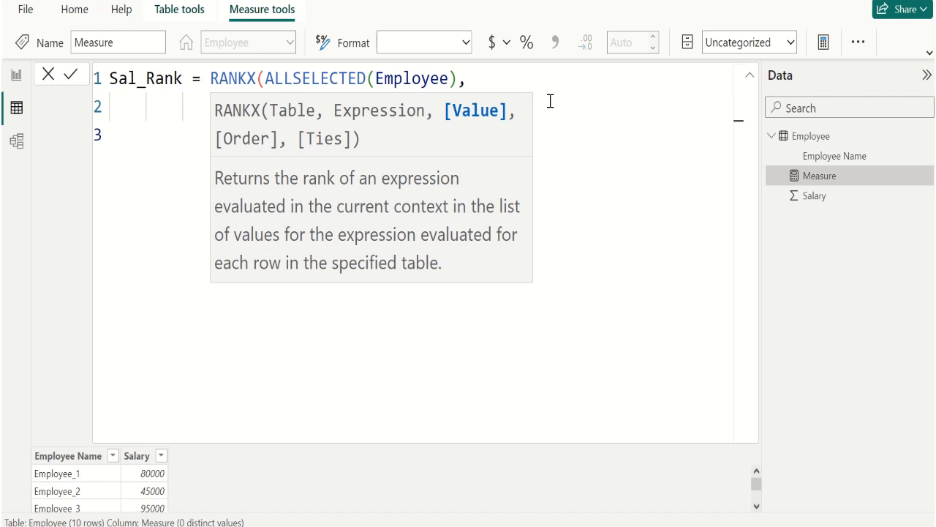
mouse_move(203, 126)
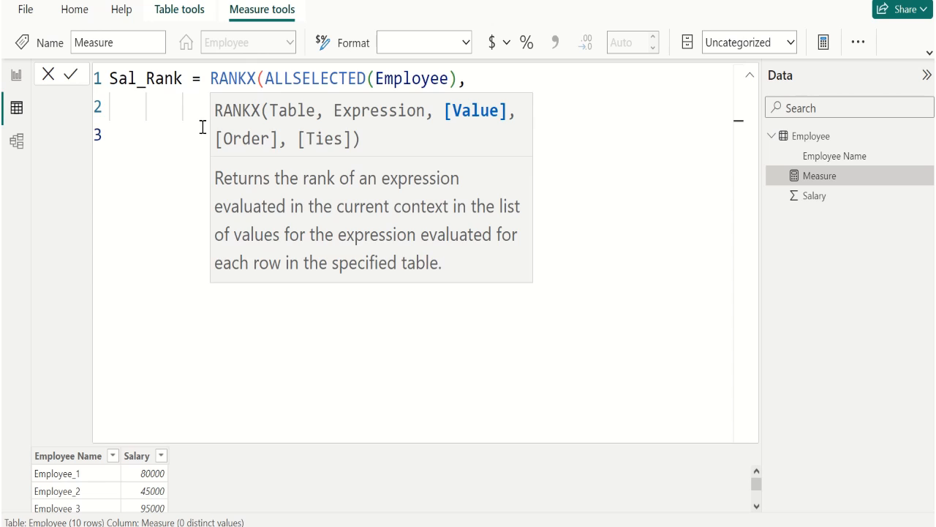
text(CALCULATE(SUM(Employee[Salary])),)
text(,DESC,Dense))
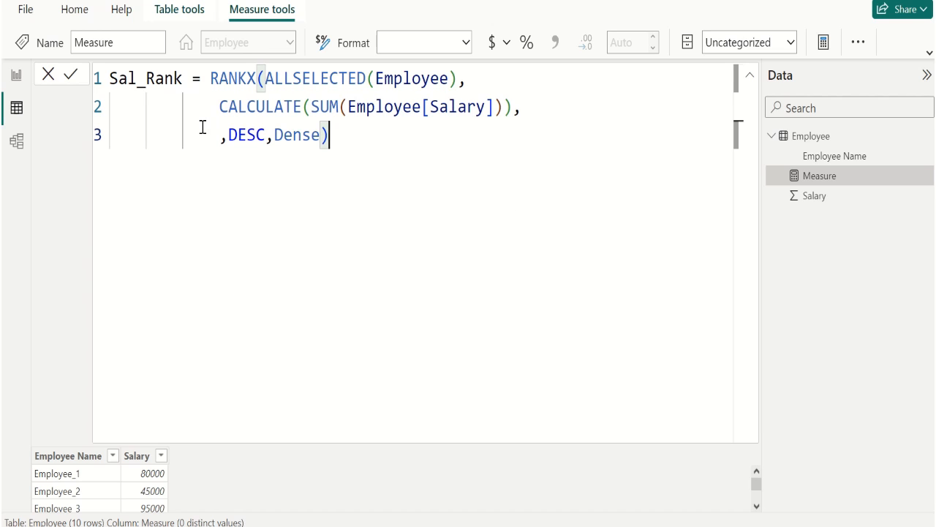
mouse_move(238, 117)
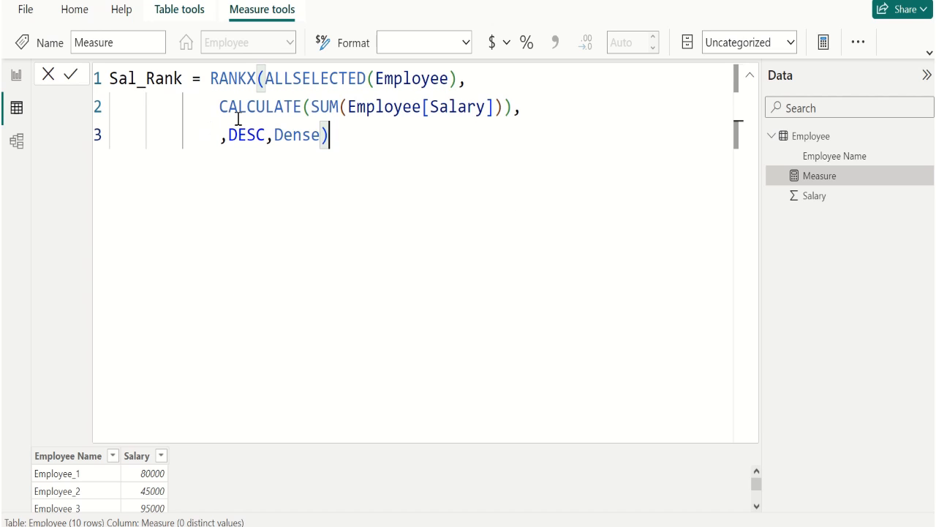
mouse_move(388, 90)
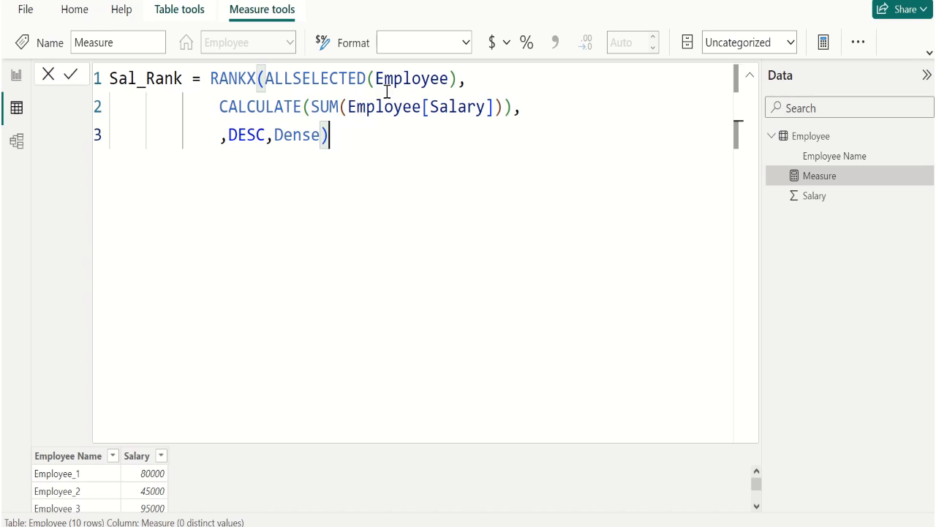
mouse_move(314, 121)
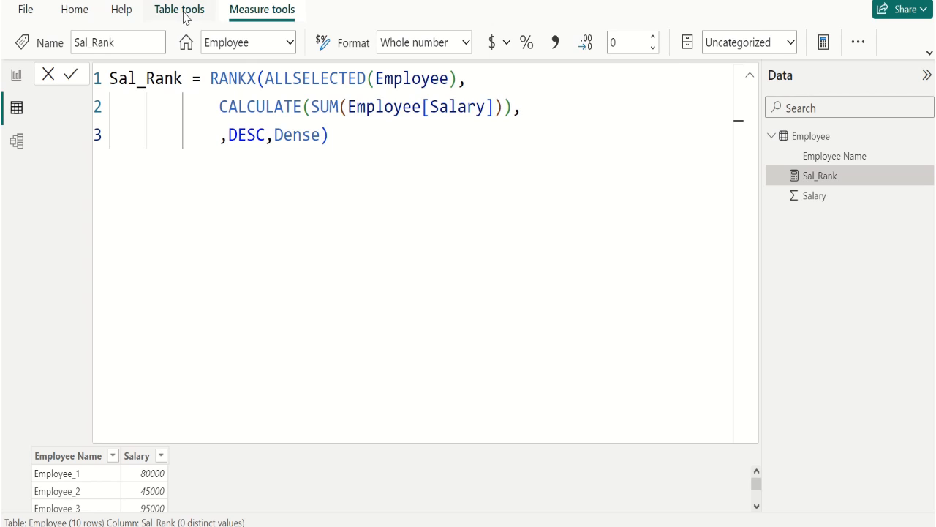
click(179, 10)
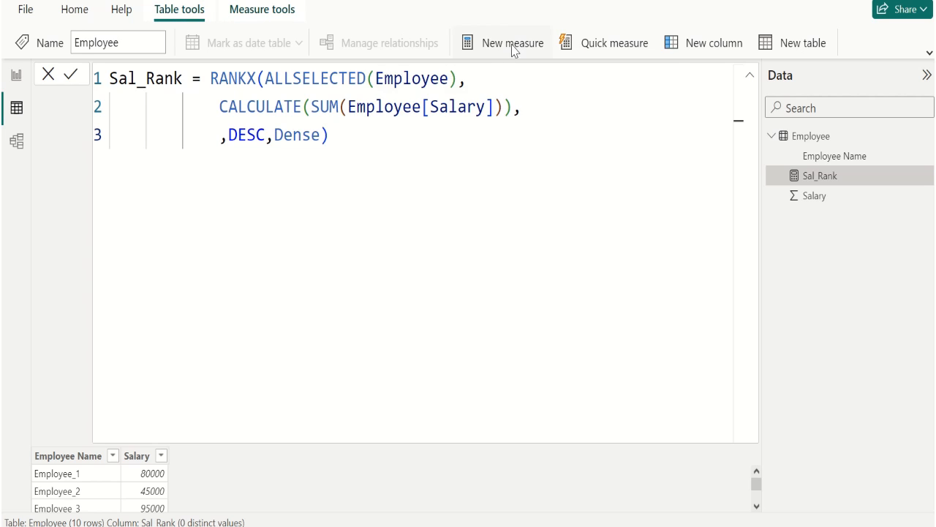
- Create a new Employee measure named Second_Highest
click(512, 43)
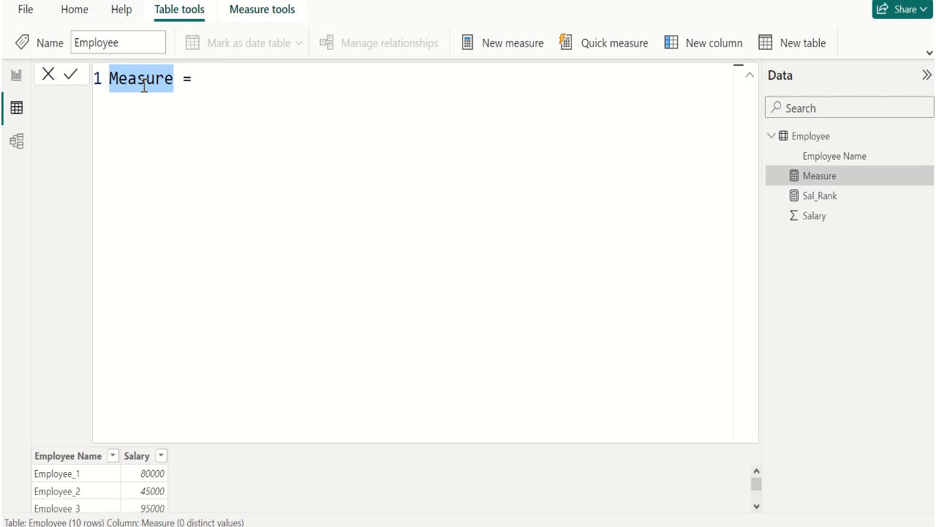
text(Seco =)
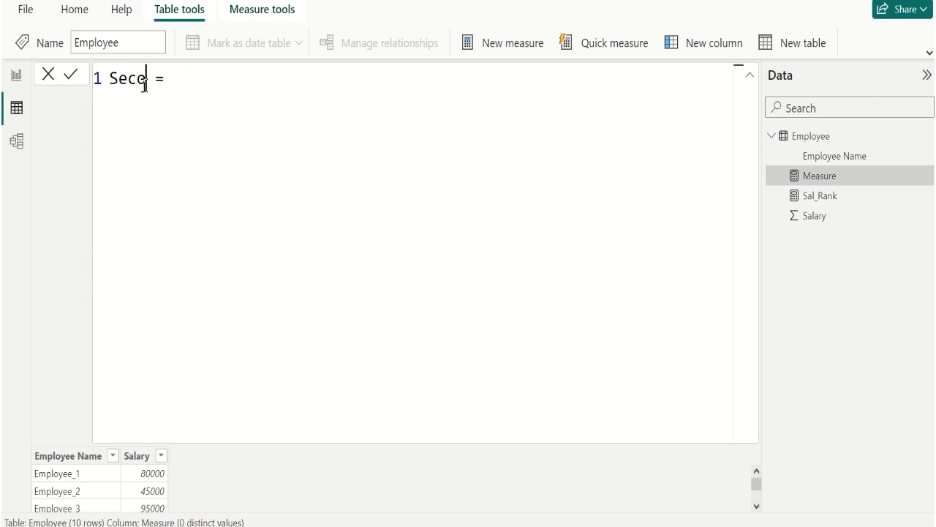
text(nd_H)
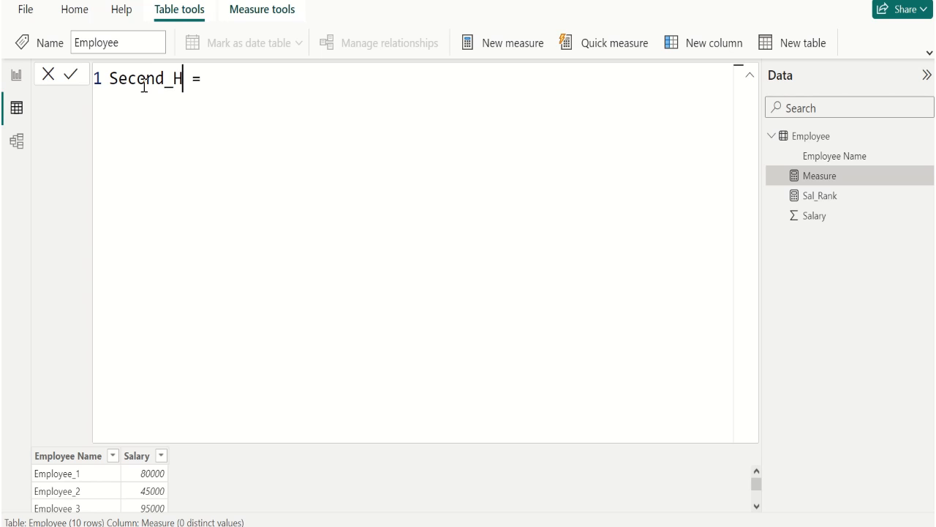
text(ighest)
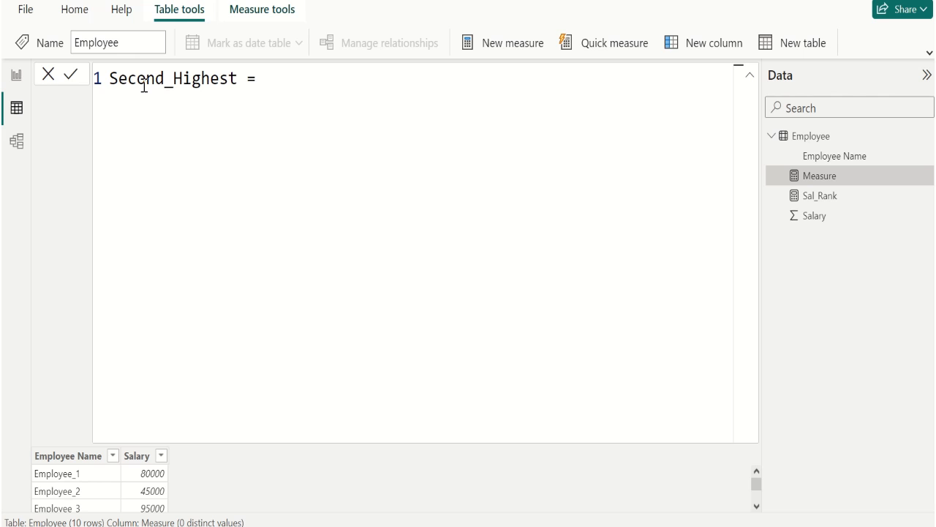
- Start Second_Highest's formula with CALCULATE(MAX(Employee[Salary]), ready for a filter argument
text(Ca)
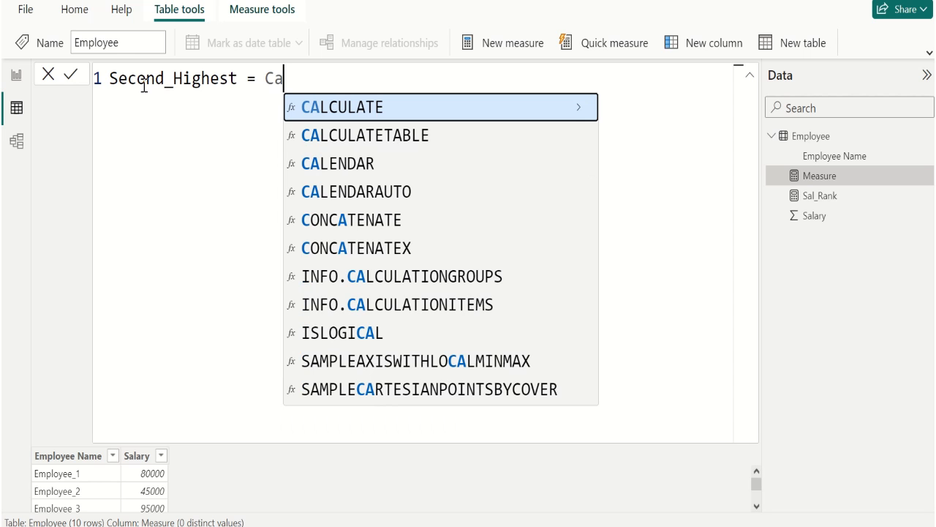
click(345, 107)
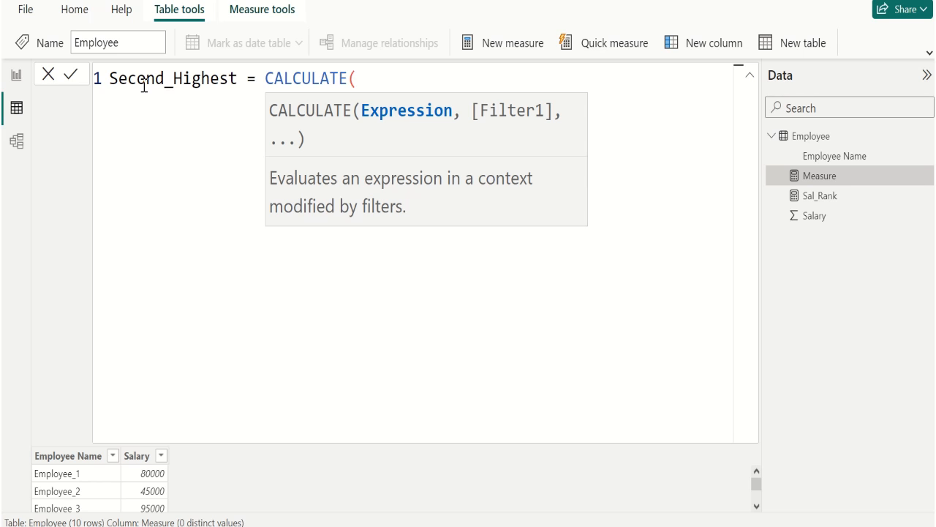
text(MAX()
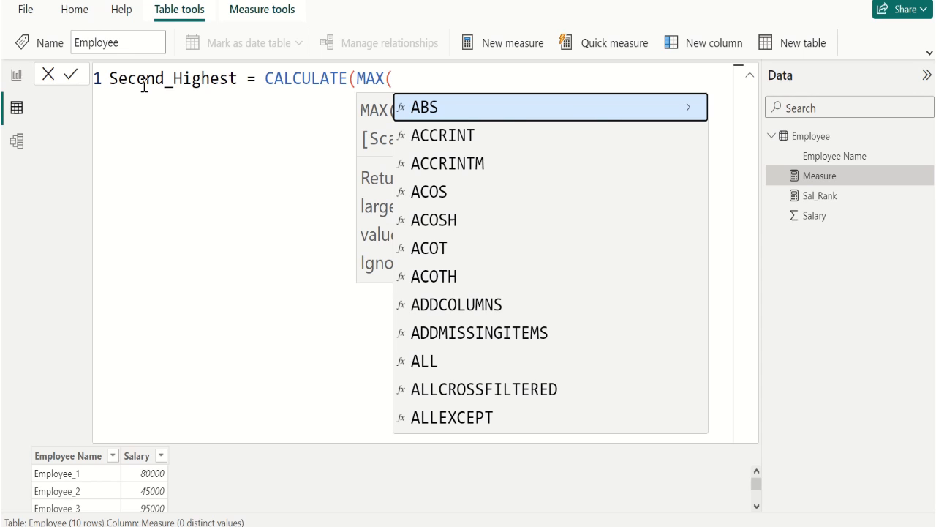
text(em)
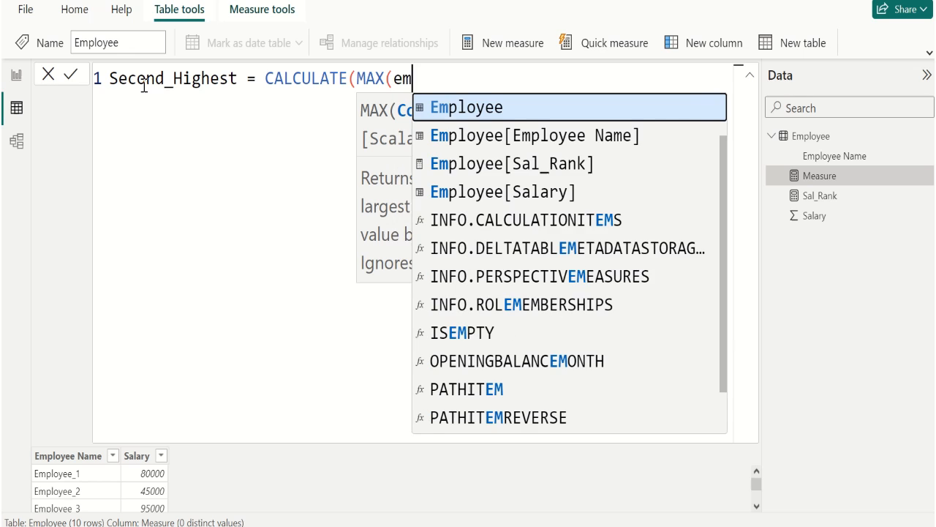
text(ployee[Salary)
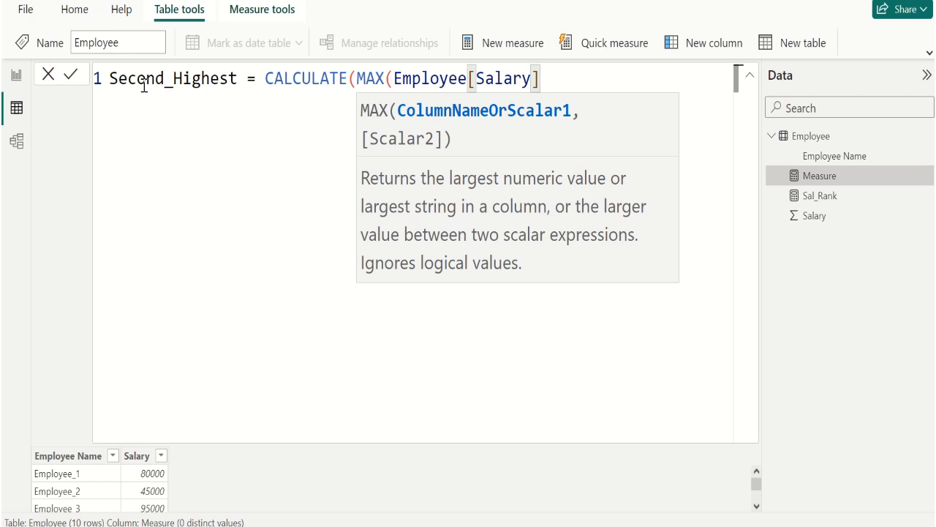
text())
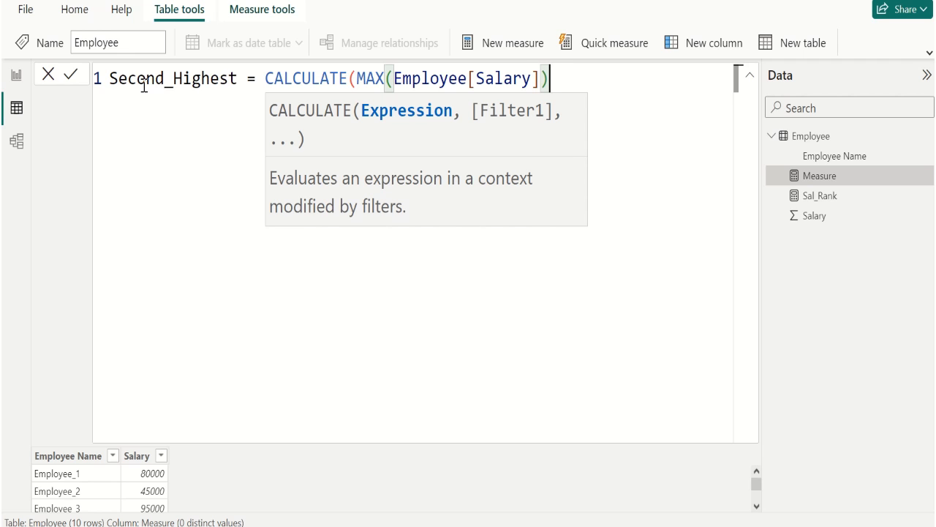
text(,)
text(A)
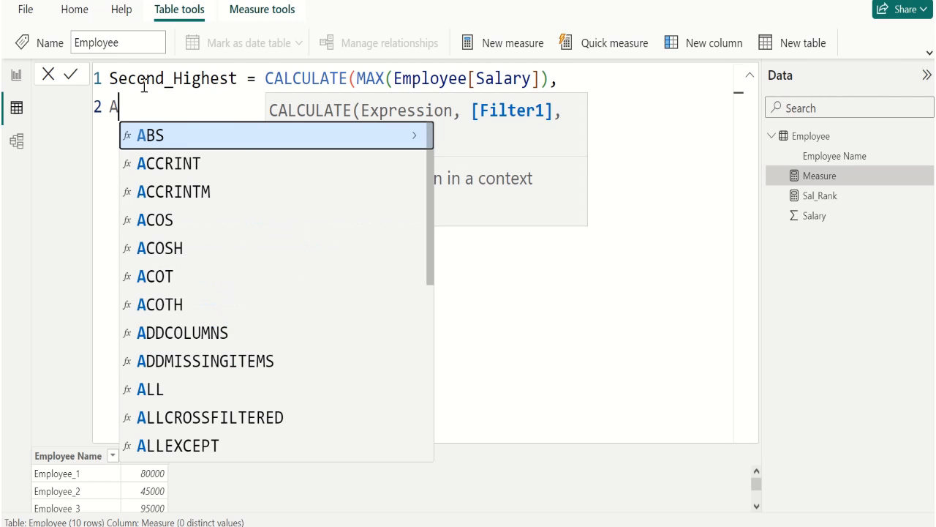
- Add an indented FILTER(ALLSELECTED(Employee), argument on line two
key(Backspace)
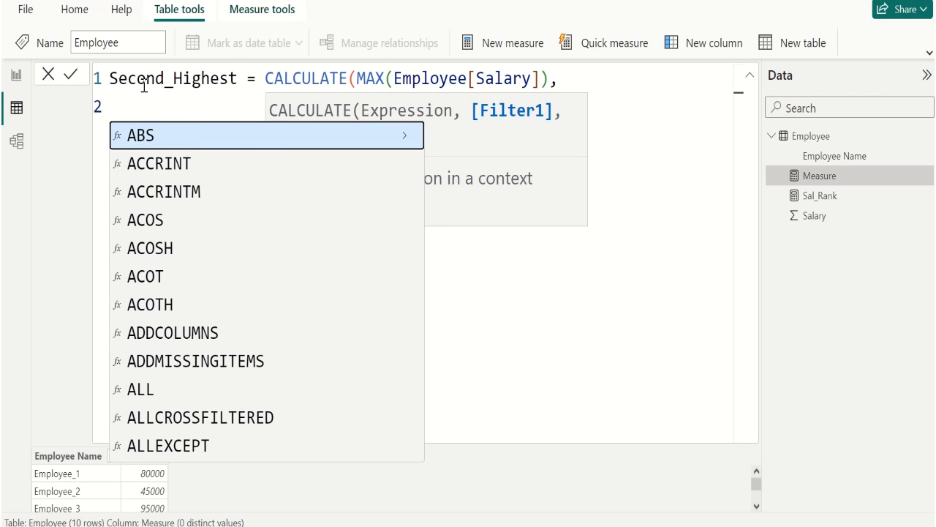
mouse_move(495, 272)
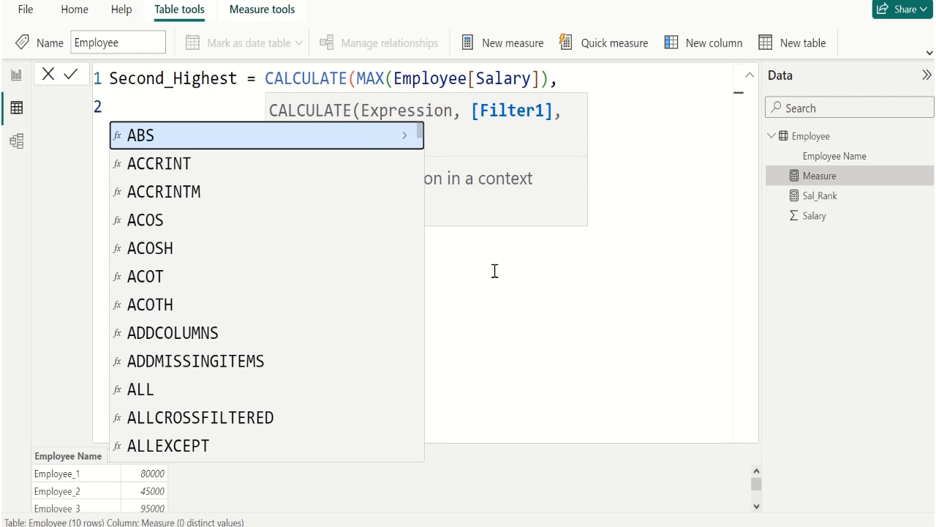
text(FILT)
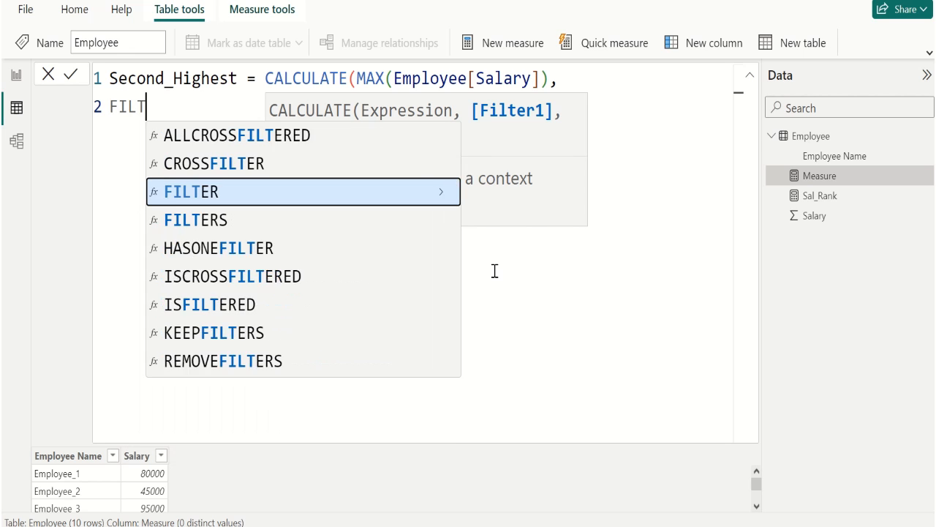
text(ER)
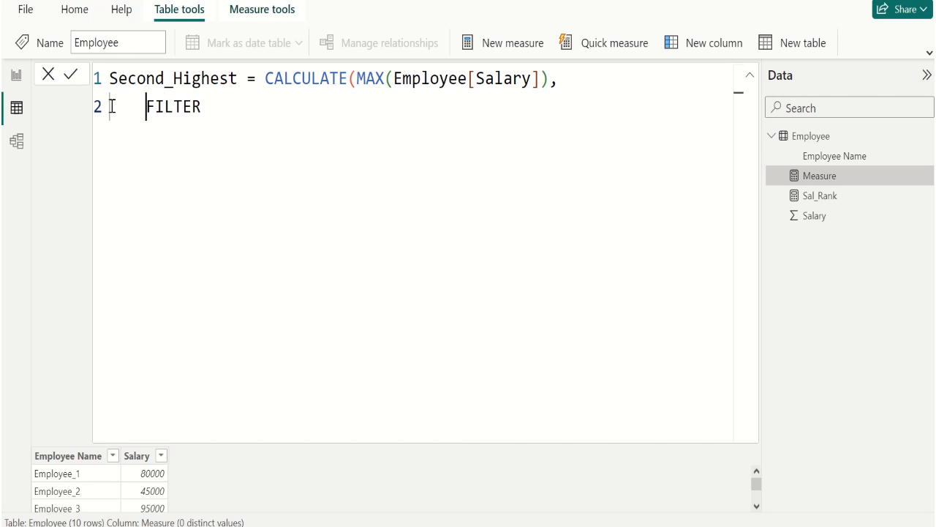
key(Tab)
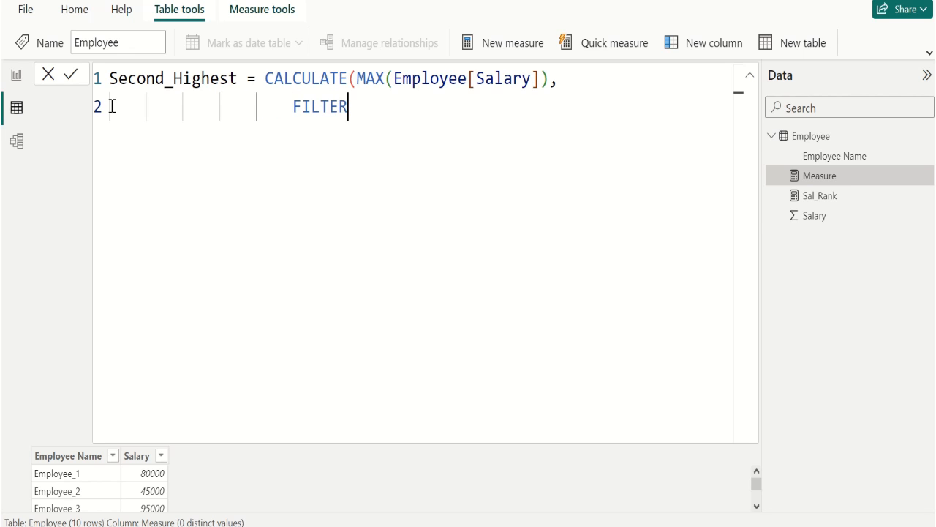
text(()
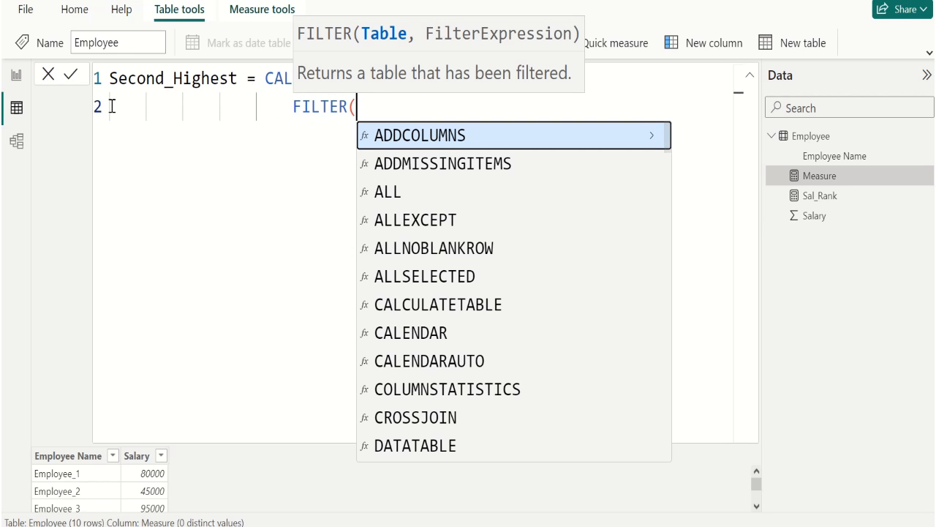
text(ALLSELECTED(Employee)
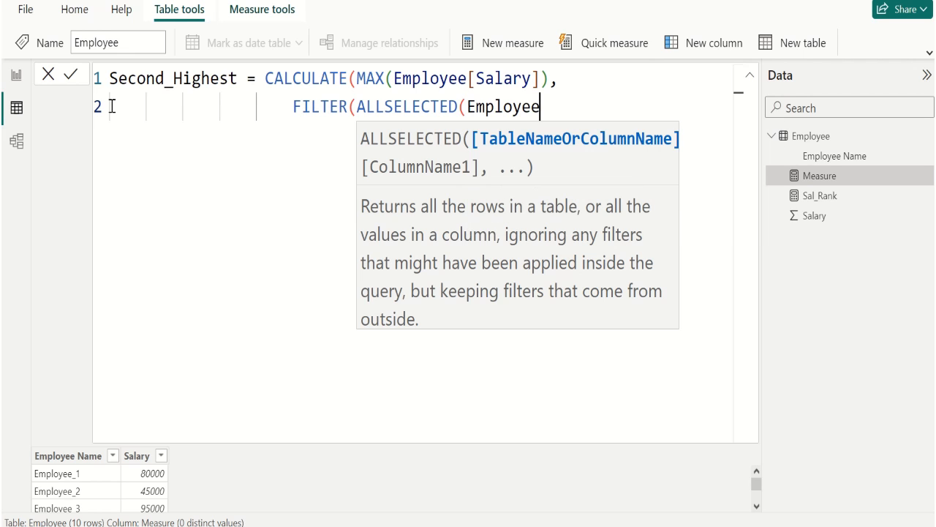
text())
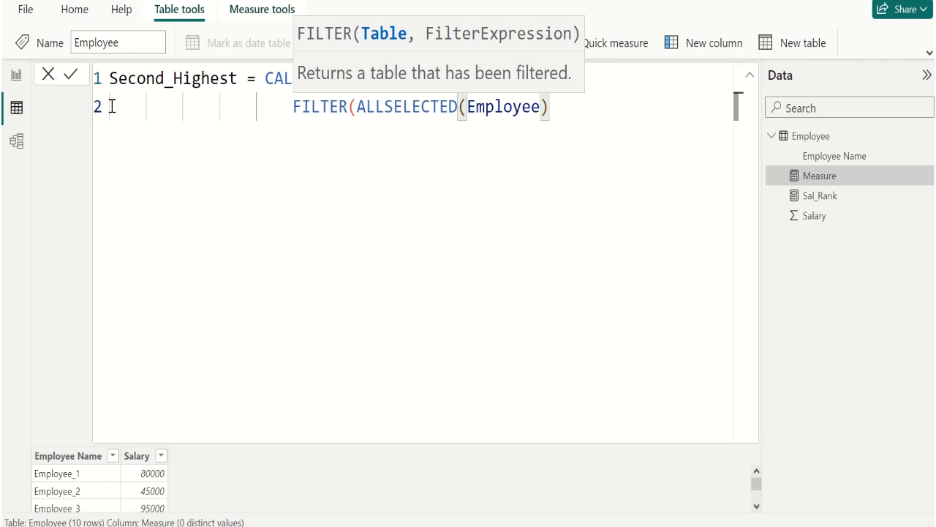
text(,)
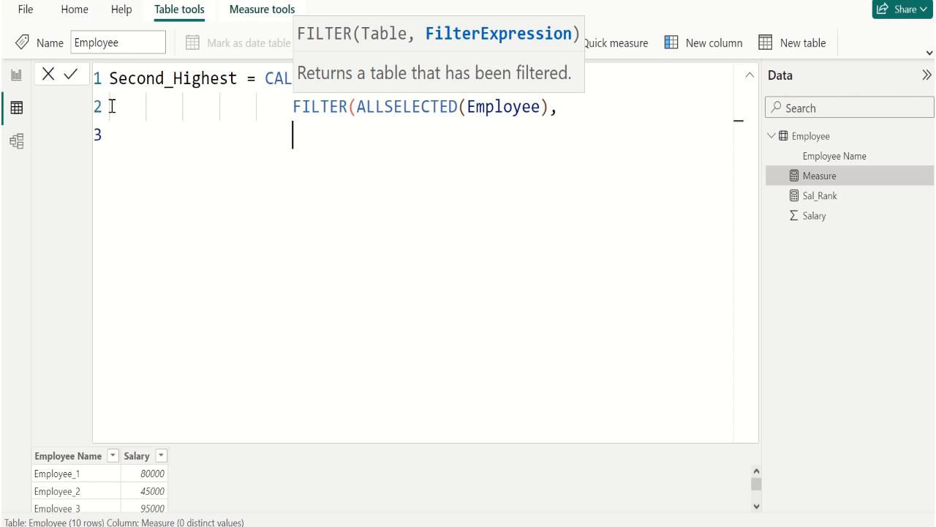
- Complete the filter condition as [Sal_Rank]=2 via autocomplete
text(S)
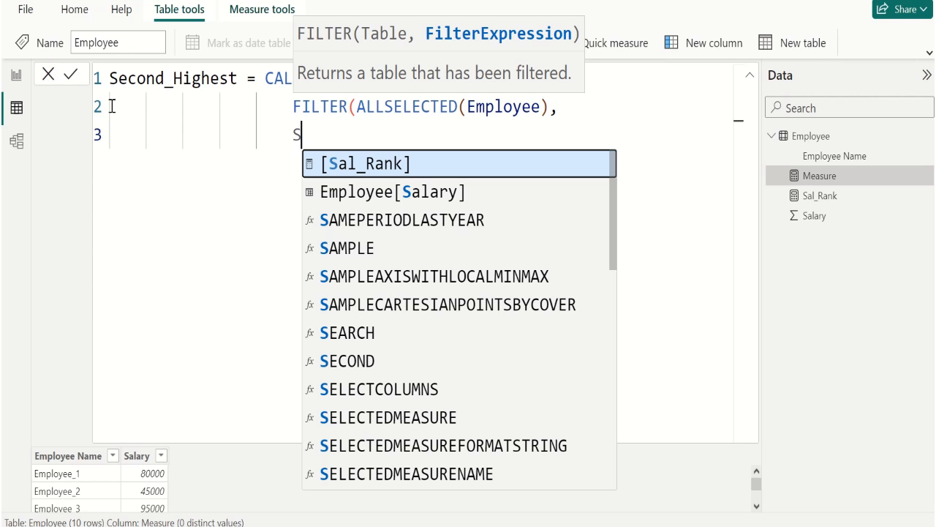
click(373, 163)
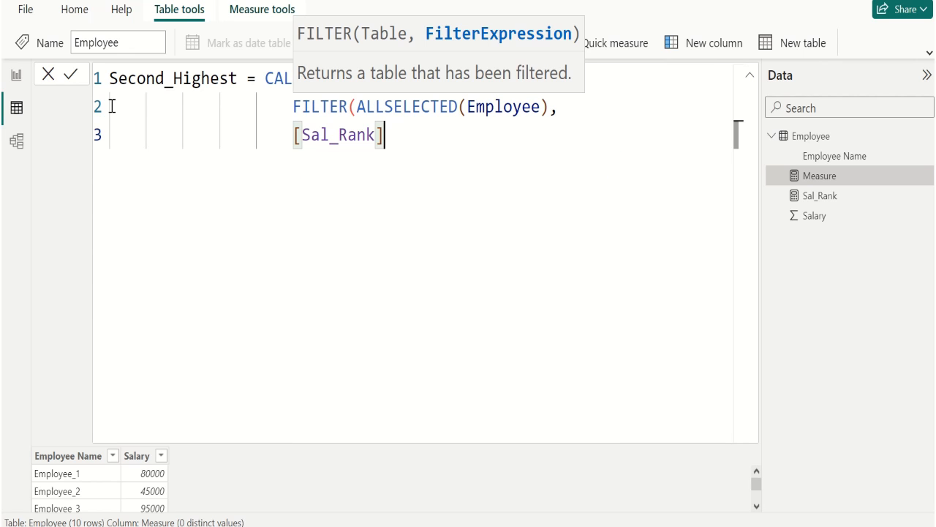
text(=)
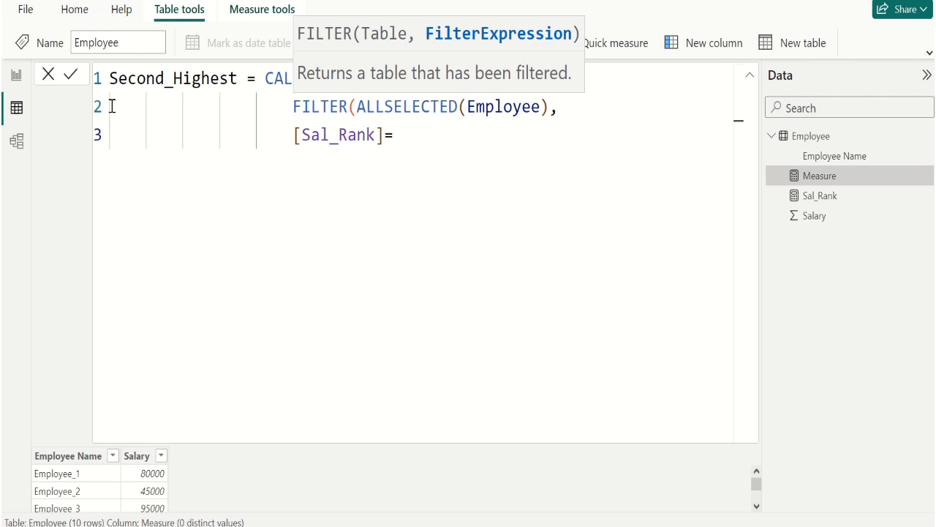
text(2)))
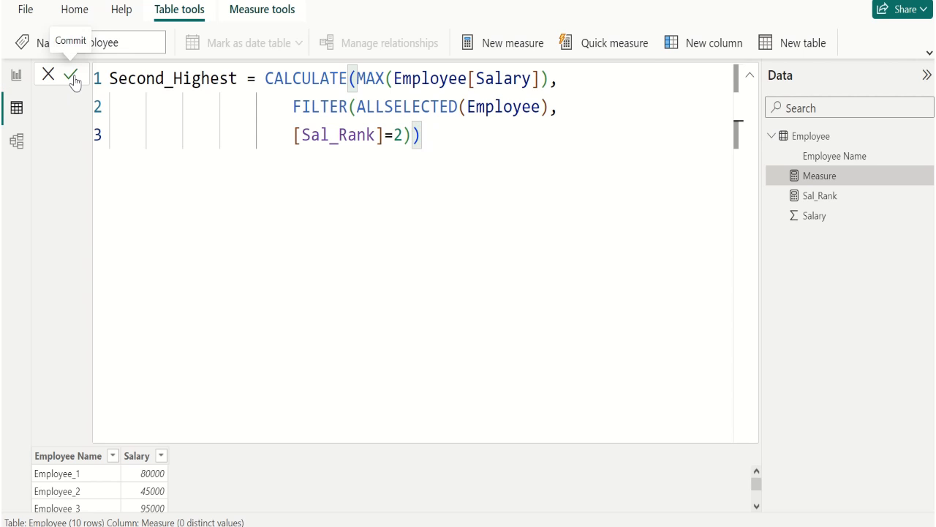
- Commit the Second_Highest measure and switch back to the FIND 2ND HIGHEST report page
click(72, 74)
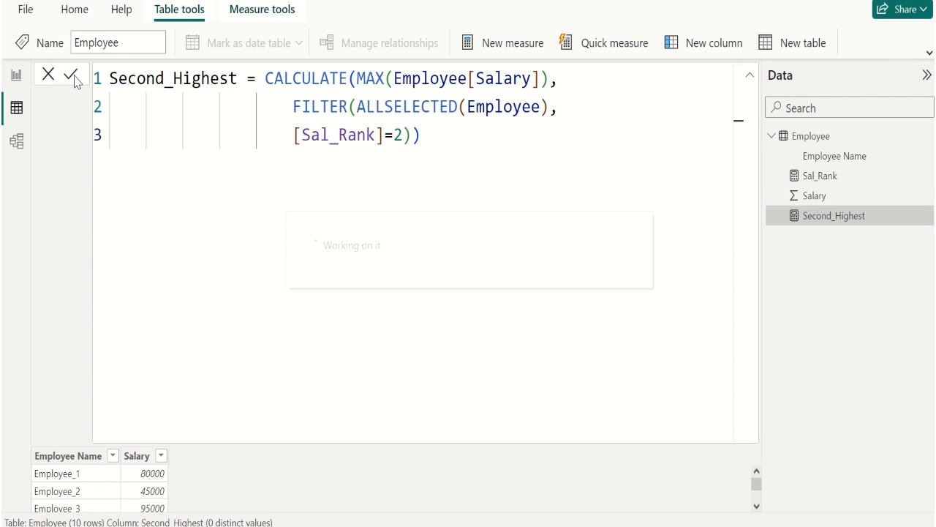
click(71, 75)
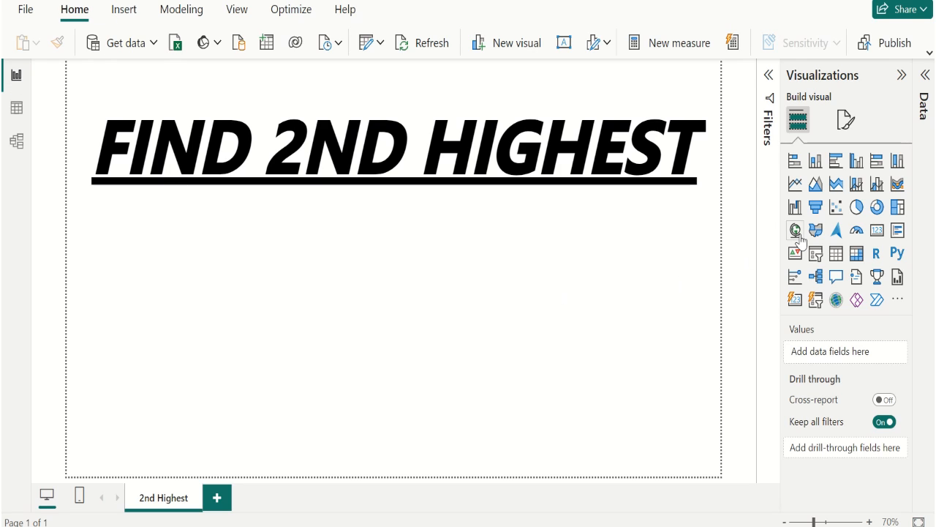
- Place a Card visual on the page showing the Second_Highest measure (95K)
click(877, 230)
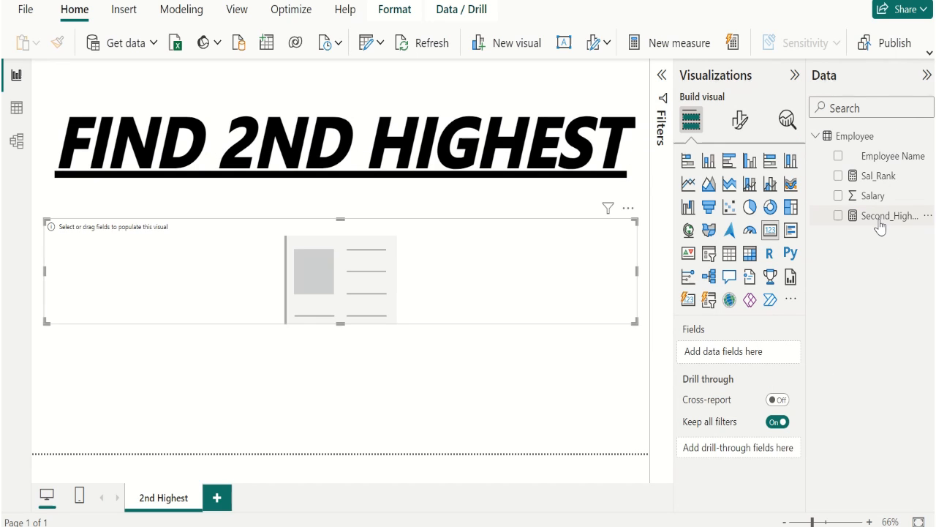
mouse_move(889, 215)
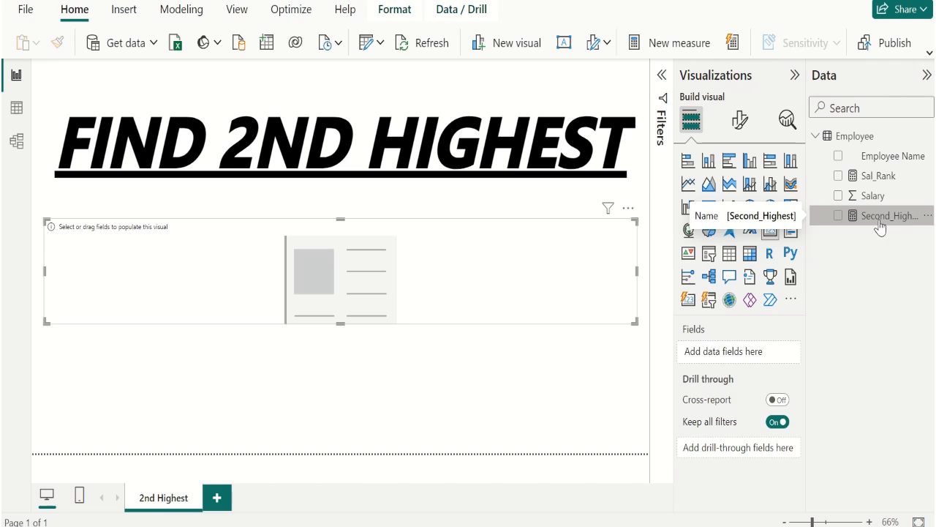
click(838, 215)
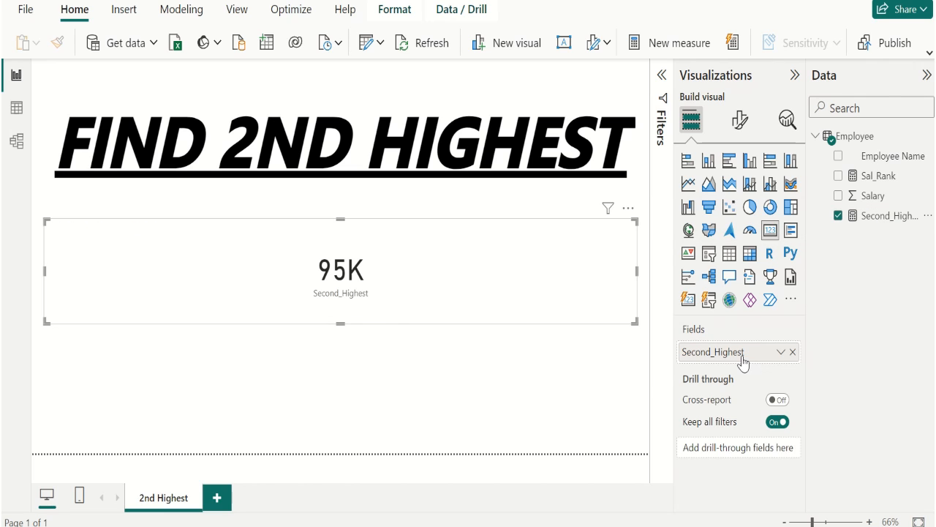
mouse_move(739, 359)
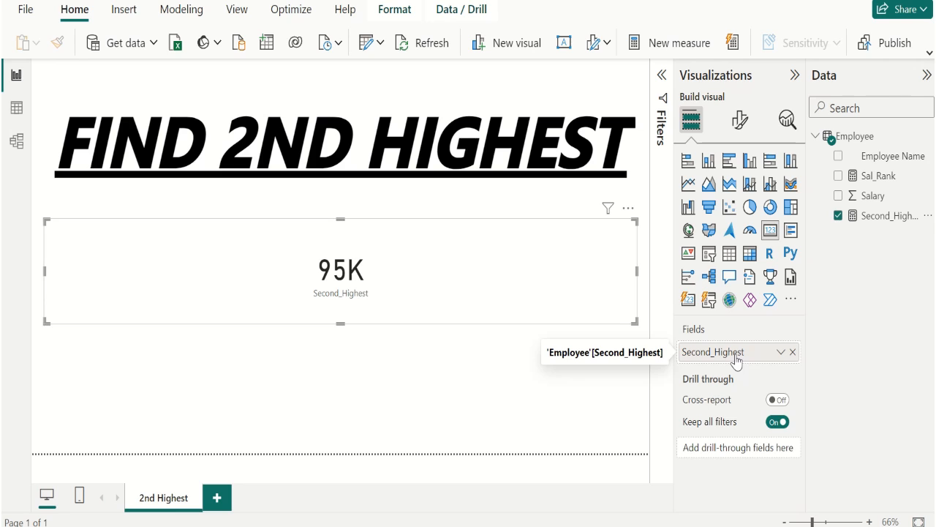
mouse_move(489, 397)
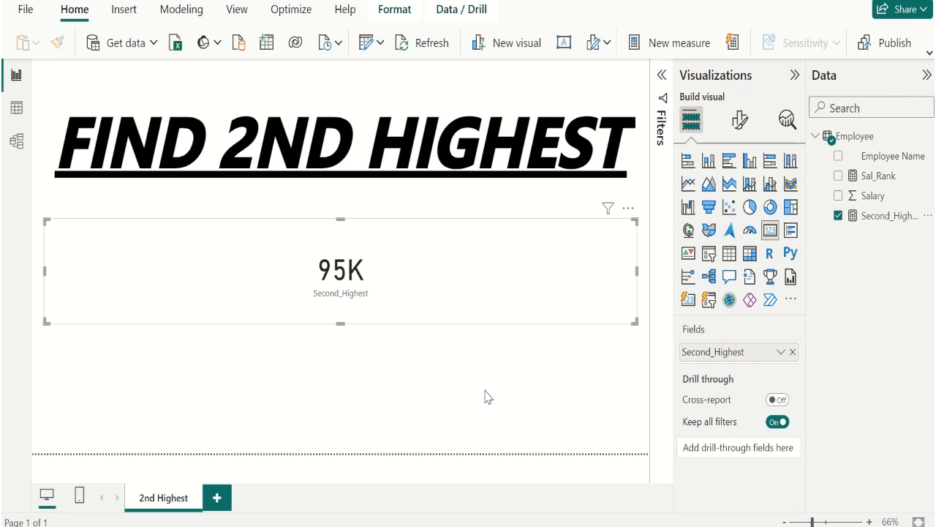
mouse_move(389, 333)
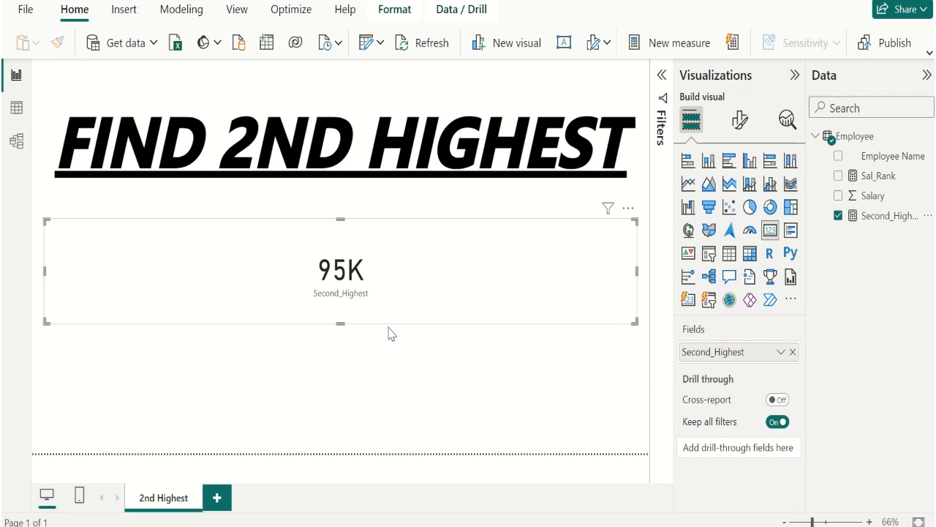
mouse_move(399, 285)
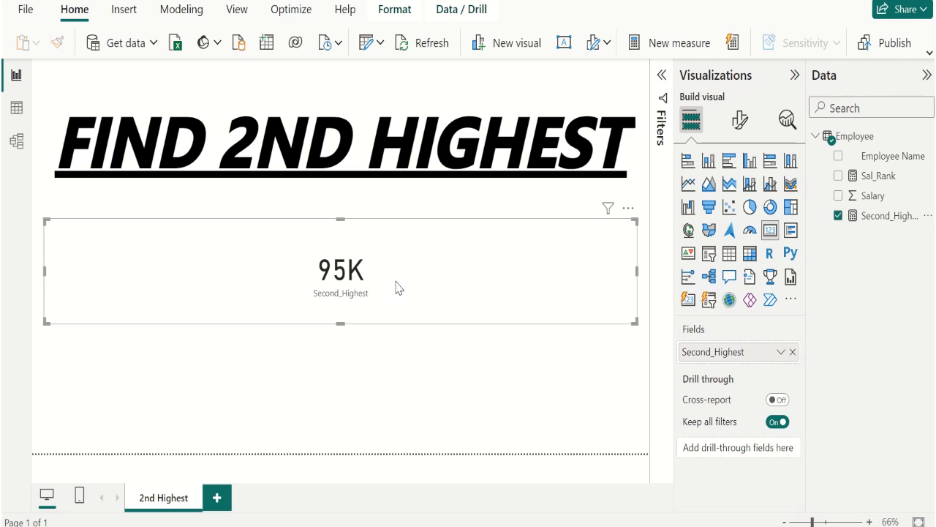
mouse_move(740, 120)
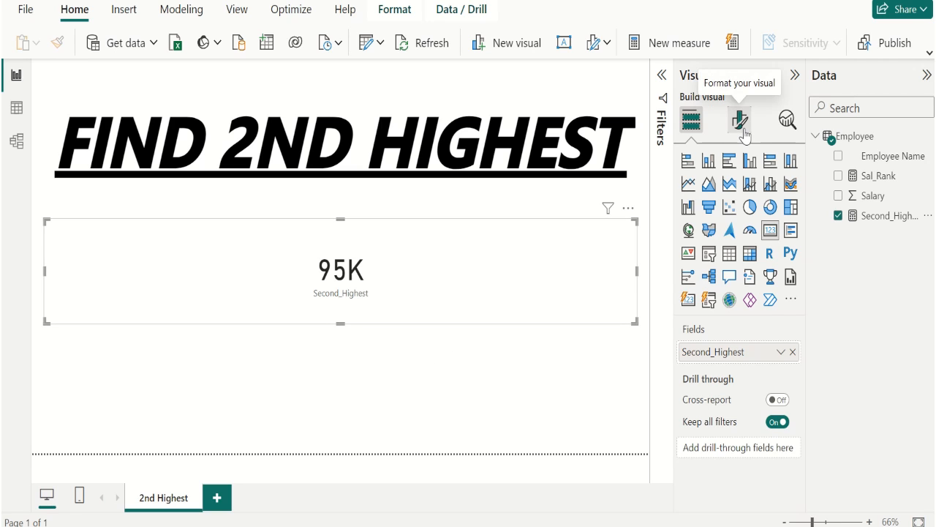
- Set the card's callout value to display the full 95000 in Arial Black
click(738, 119)
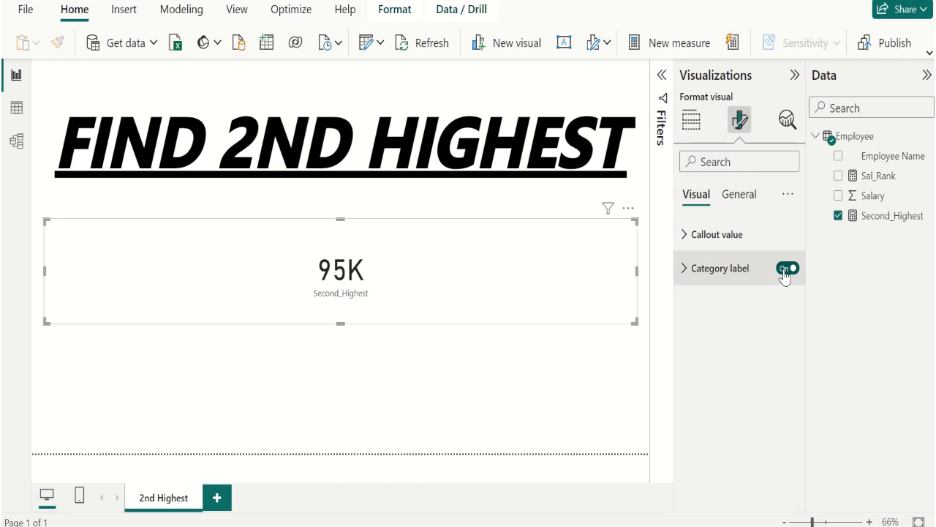
click(788, 268)
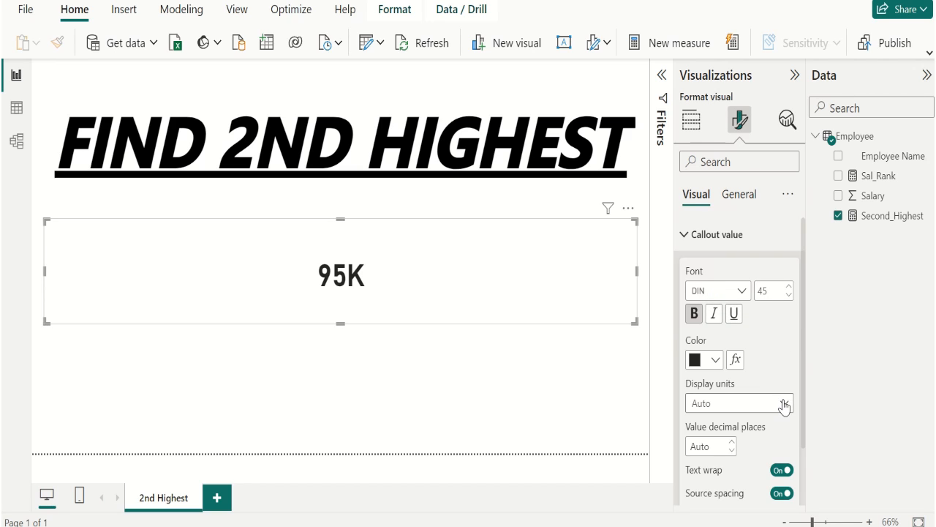
click(739, 402)
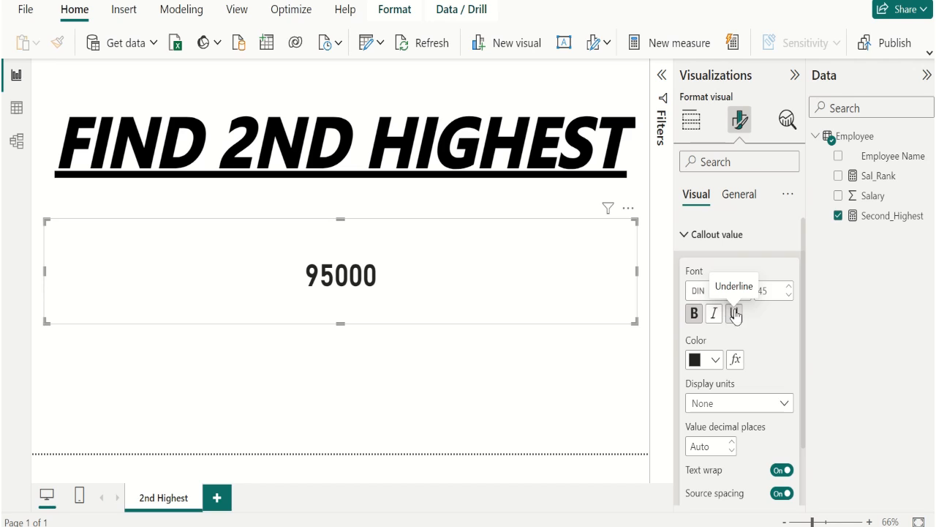
mouse_move(740, 286)
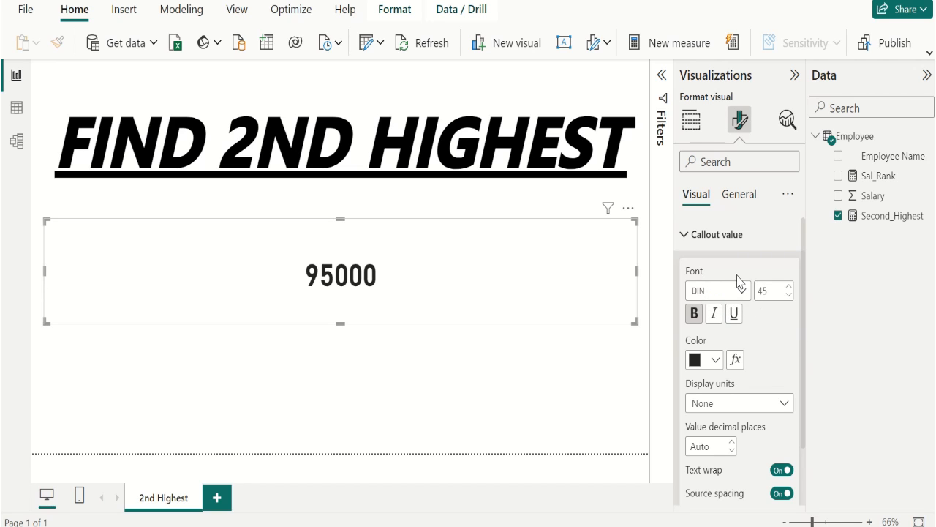
click(741, 290)
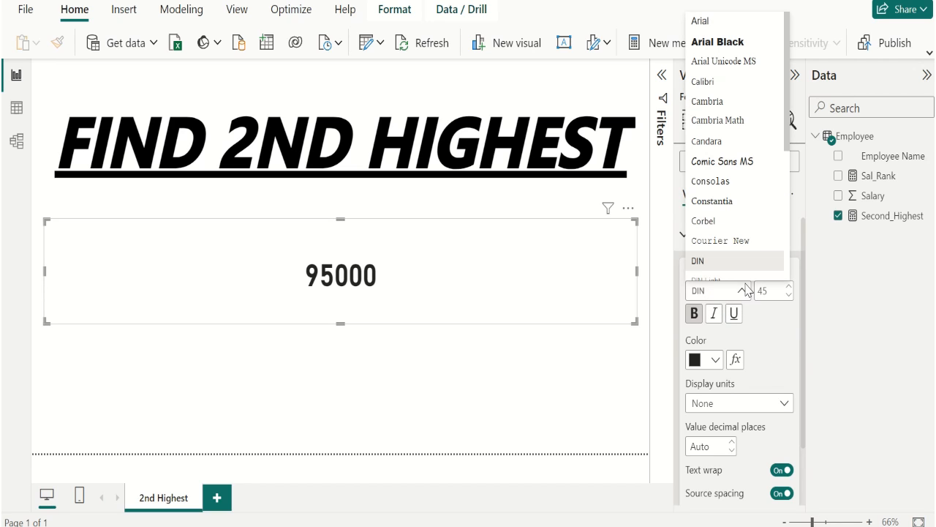
mouse_move(737, 51)
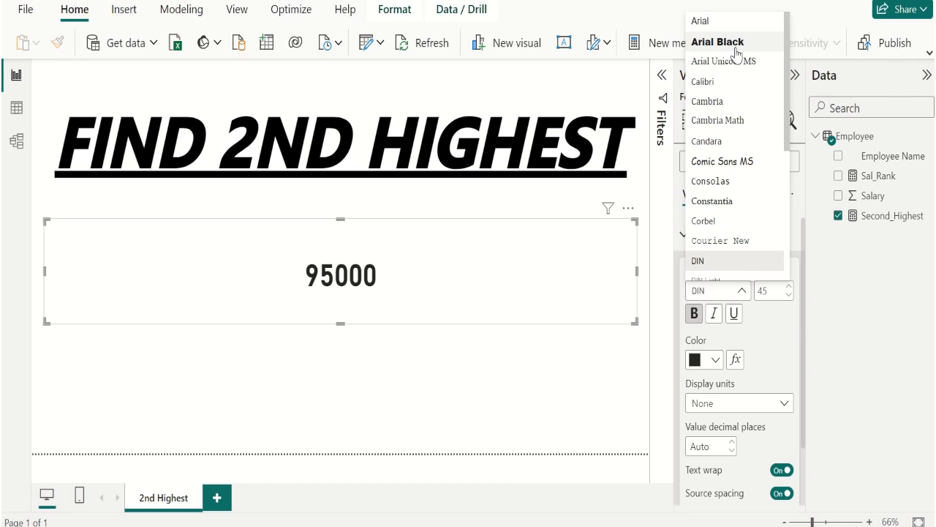
click(717, 42)
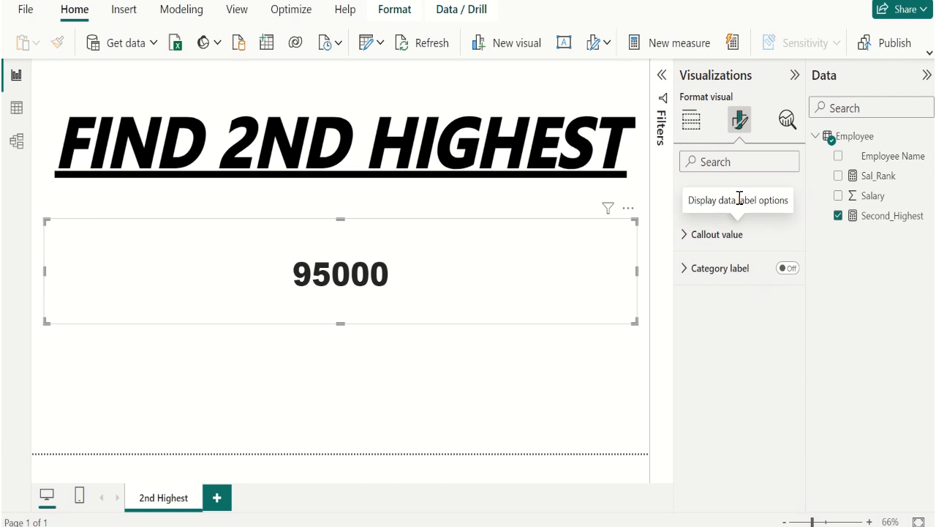
click(738, 194)
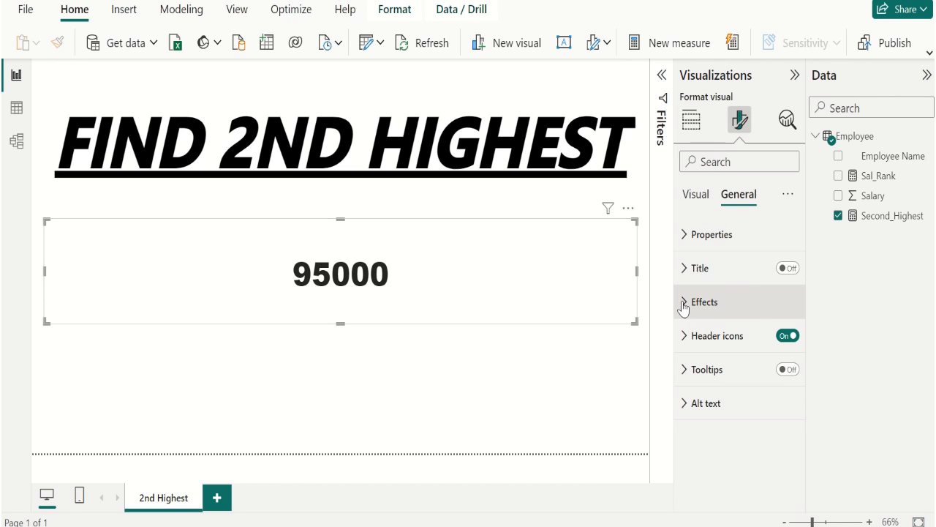
- Under Effects, set a black card background, turn the border on, and round its corners
click(703, 301)
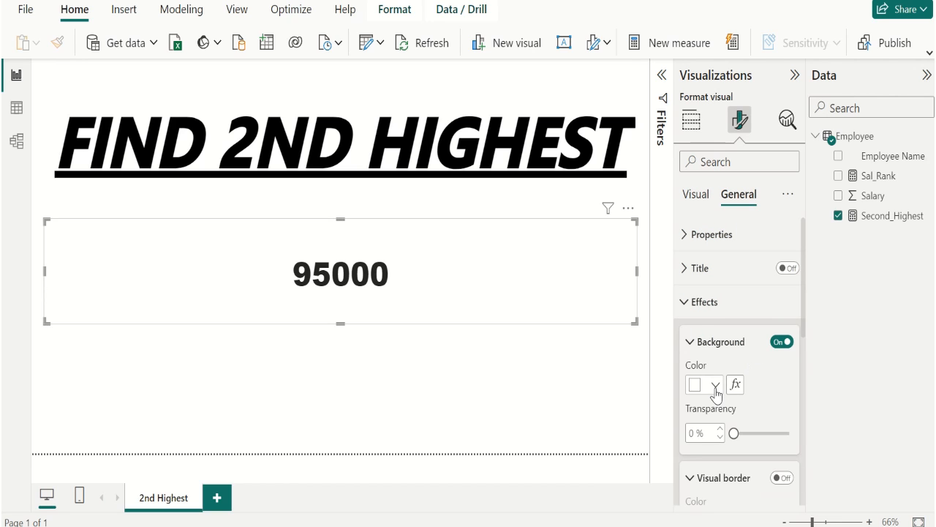
click(715, 384)
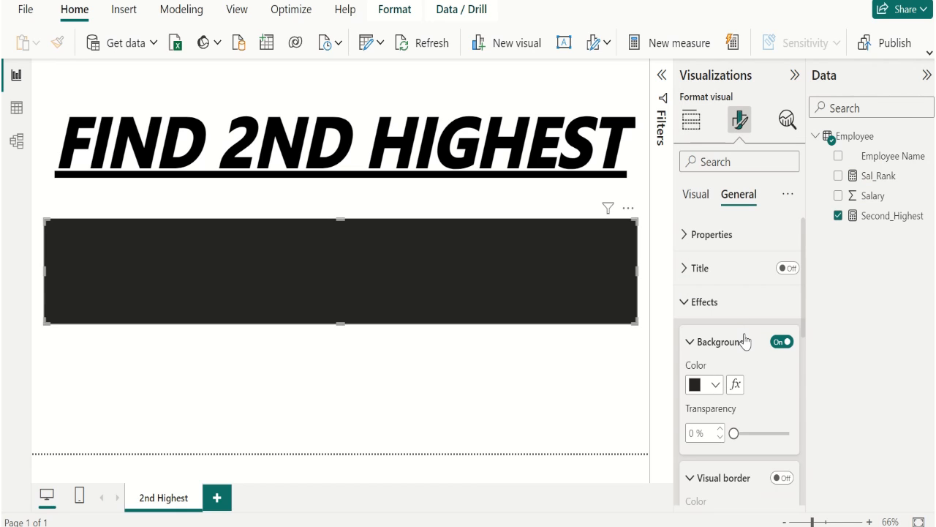
mouse_move(805, 313)
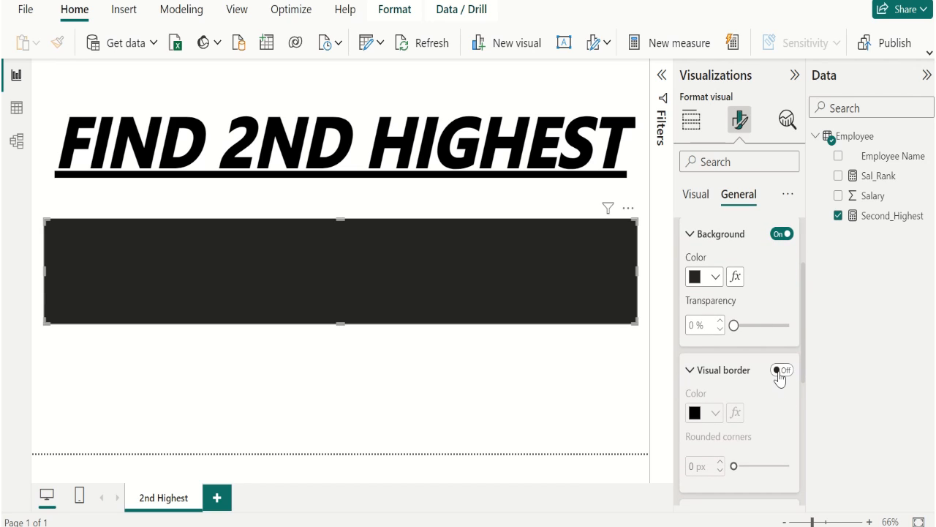
click(783, 370)
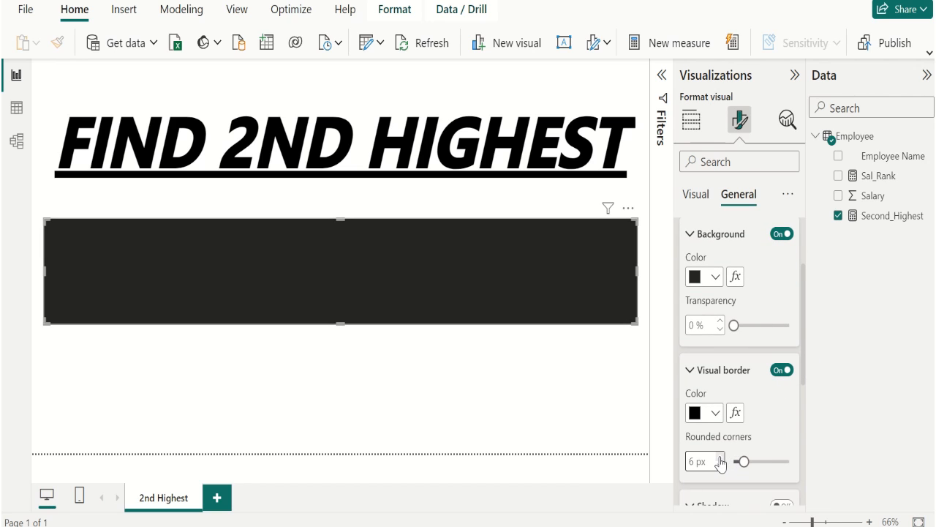
click(720, 457)
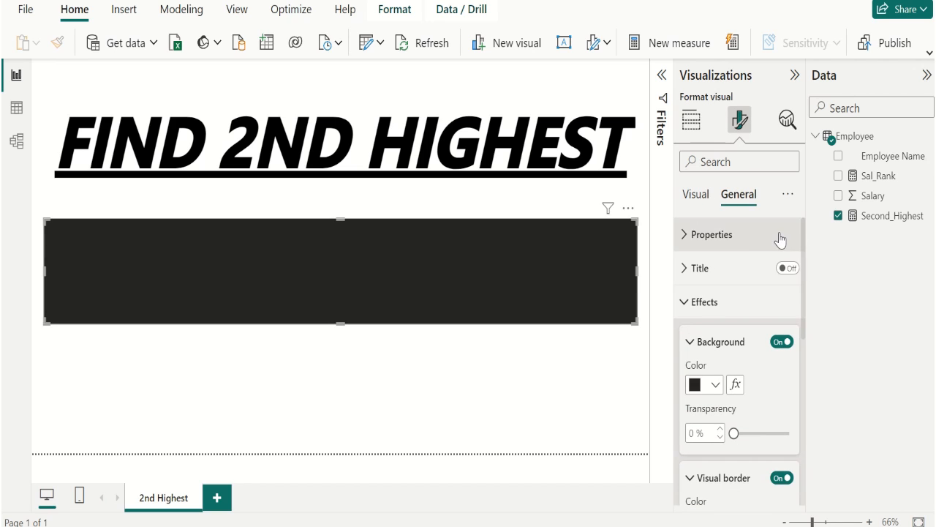
click(695, 194)
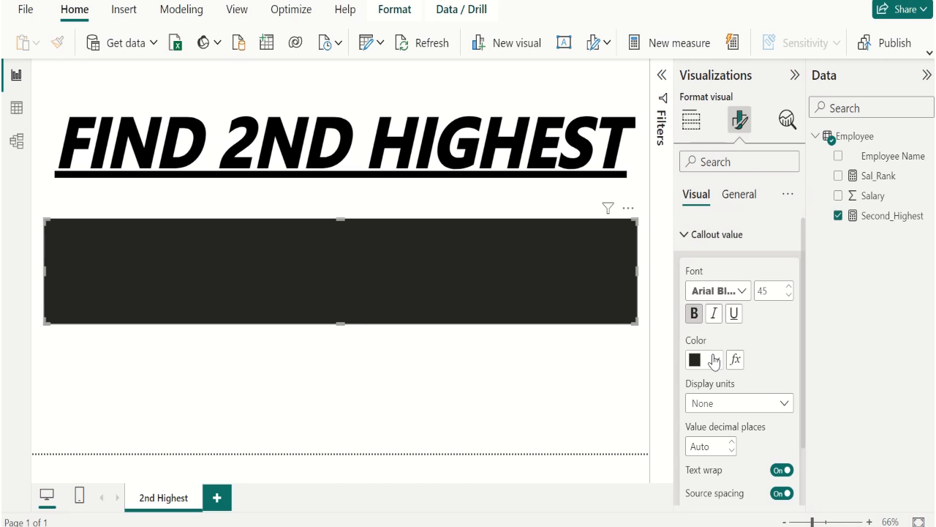
- Make the card's 95000 callout value white (#FFFFFF)
click(694, 359)
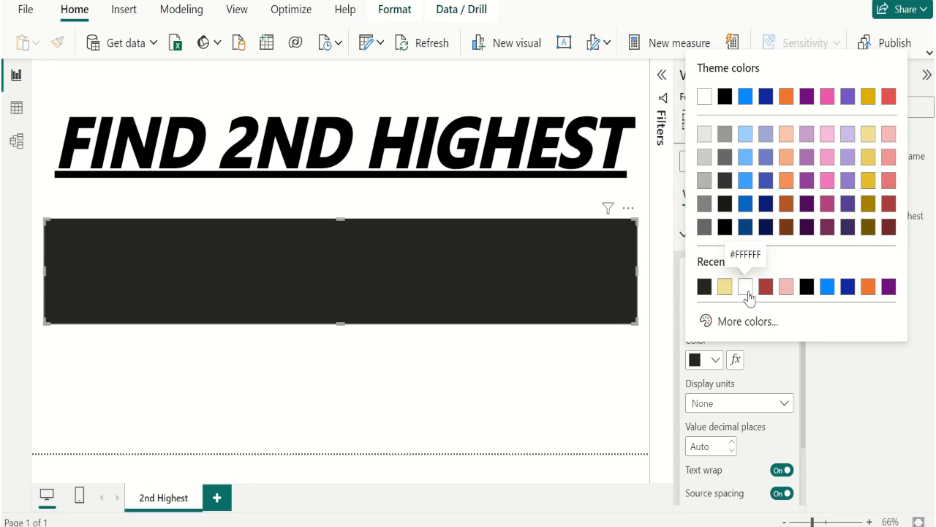
click(745, 286)
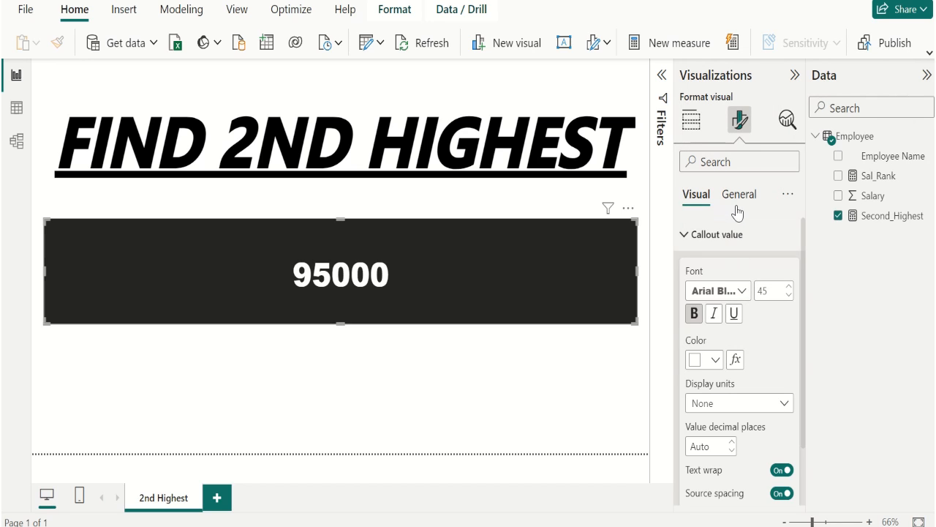
click(738, 194)
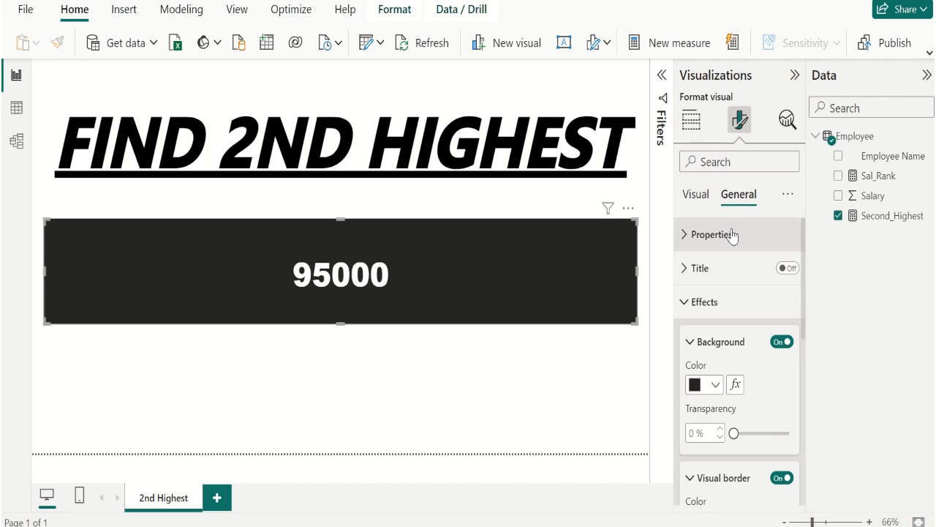
- Turn on the card title and enter Second_Highest_Salary as its text
click(699, 267)
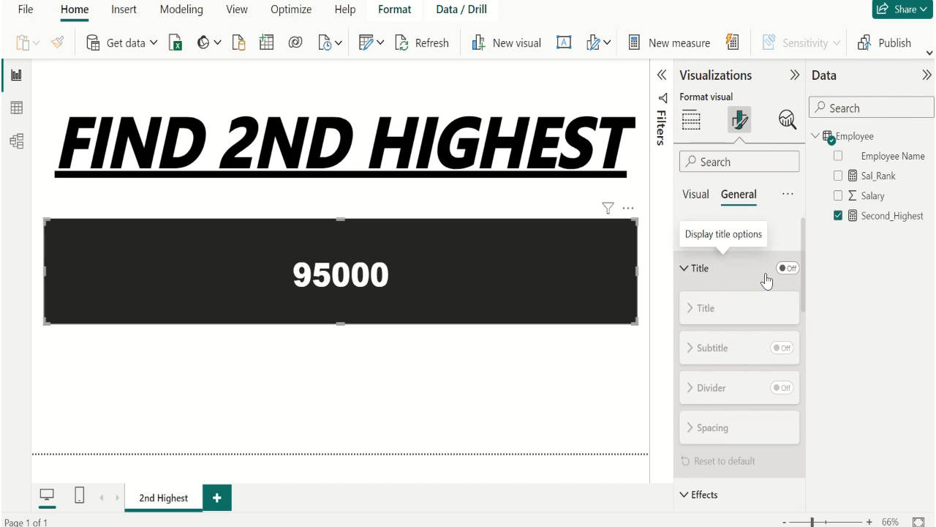
click(788, 268)
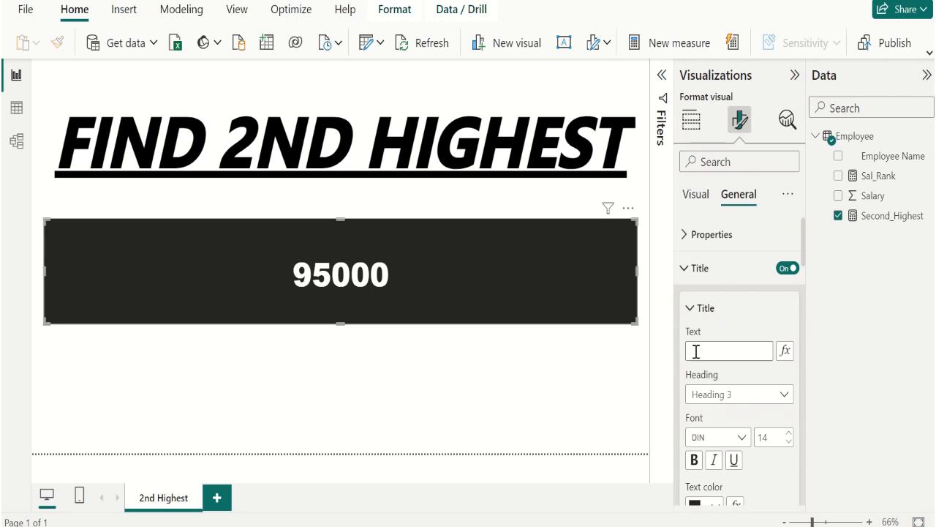
text(Sec)
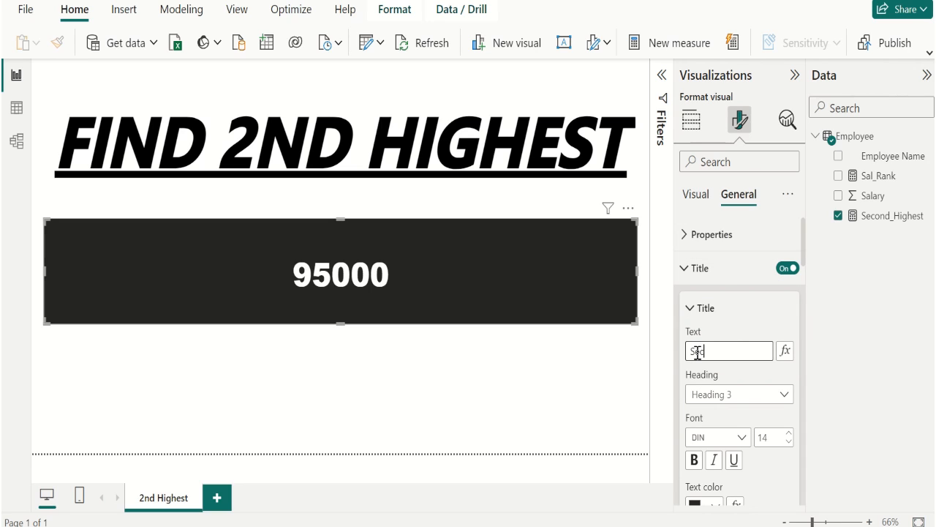
text(econd_Highest_Sal)
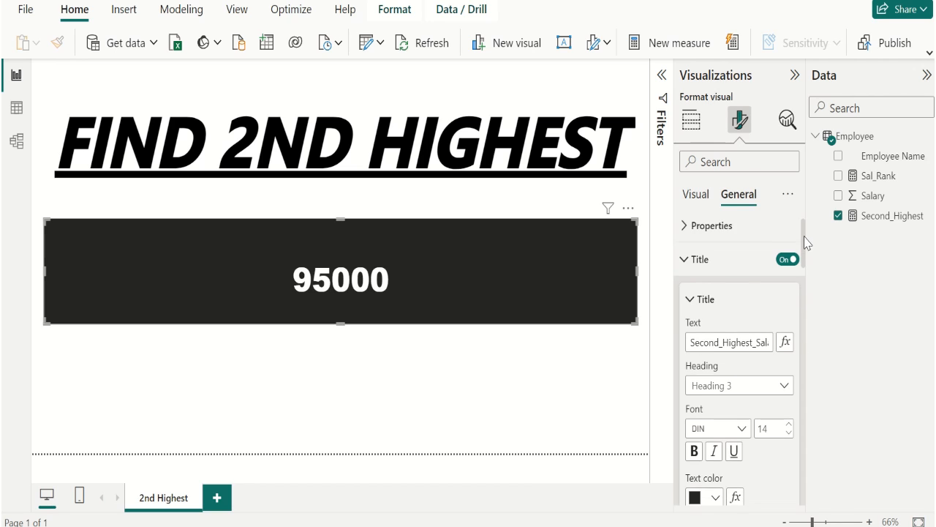
- Style the title white, size 28, italic, and centered horizontally
click(716, 429)
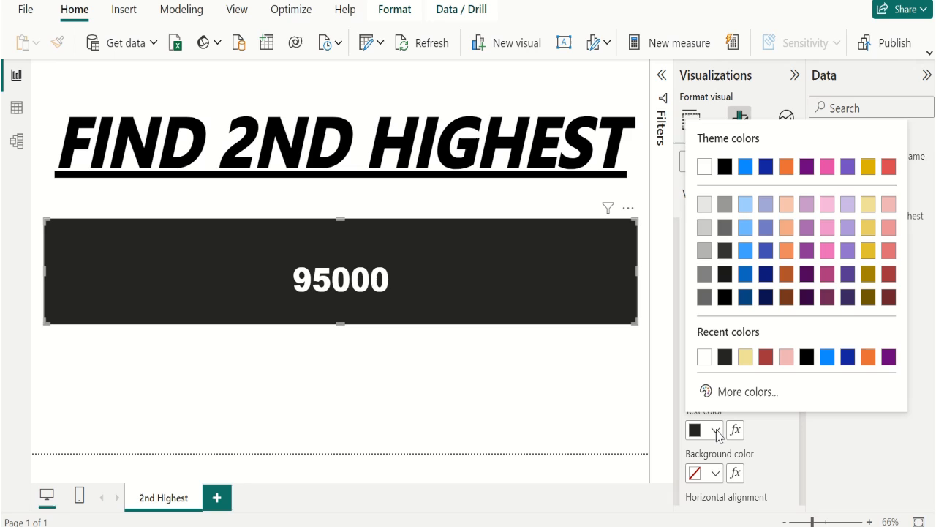
mouse_move(705, 364)
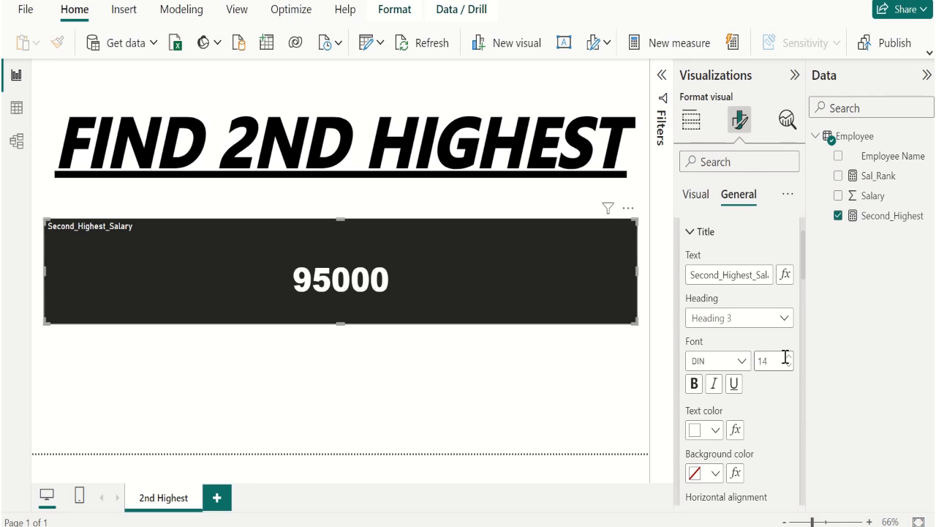
click(791, 357)
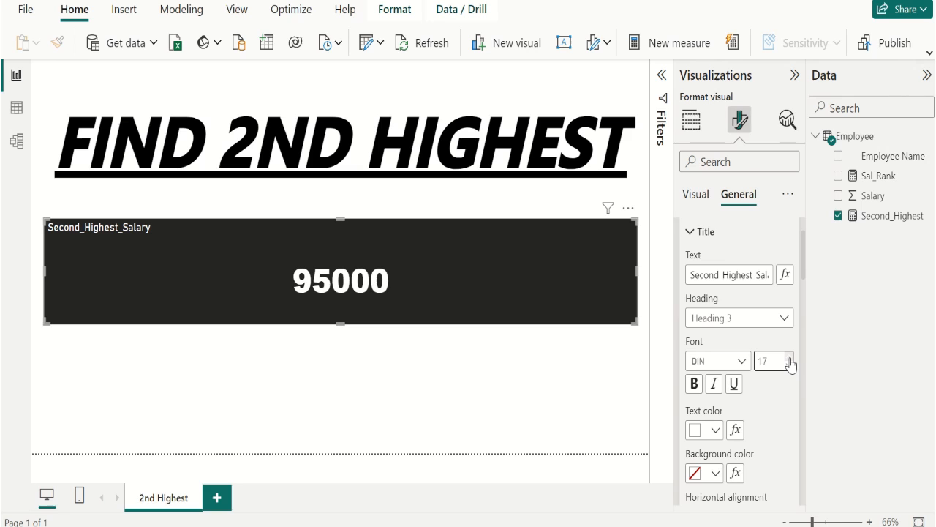
click(792, 356)
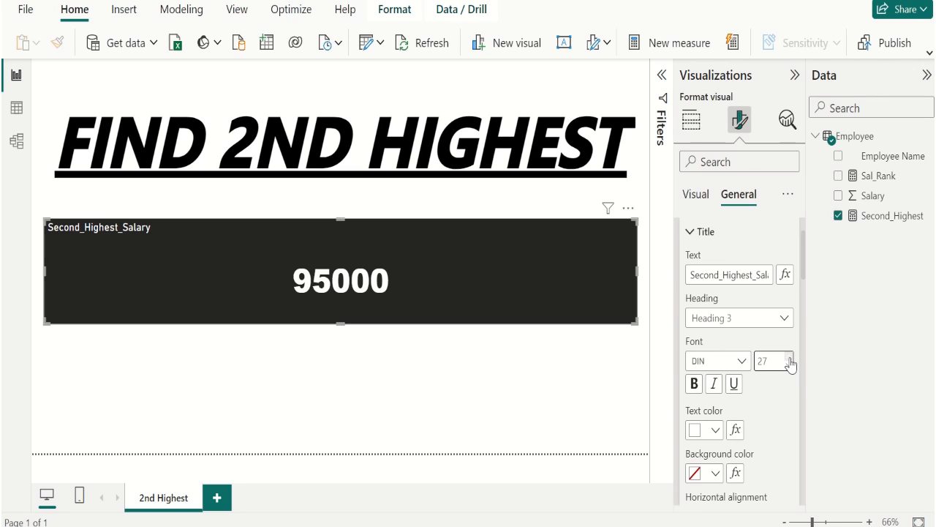
click(693, 384)
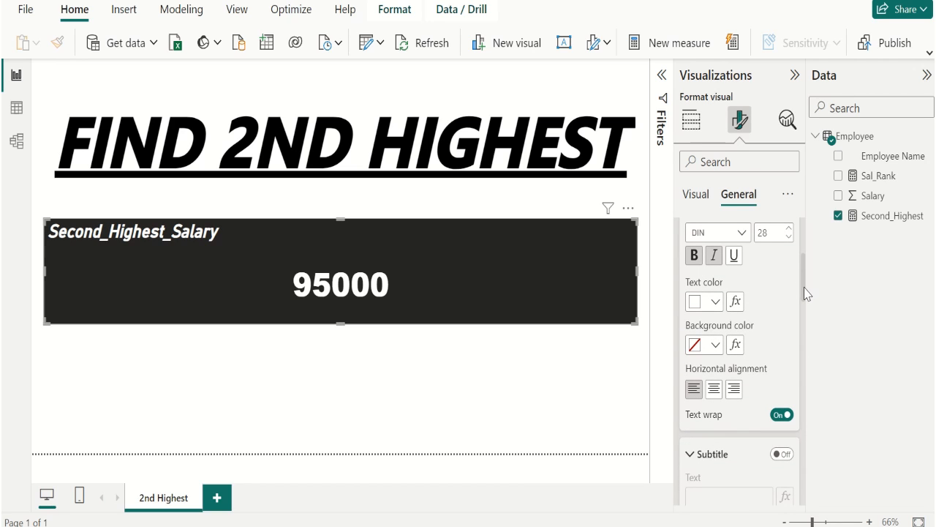
mouse_move(714, 388)
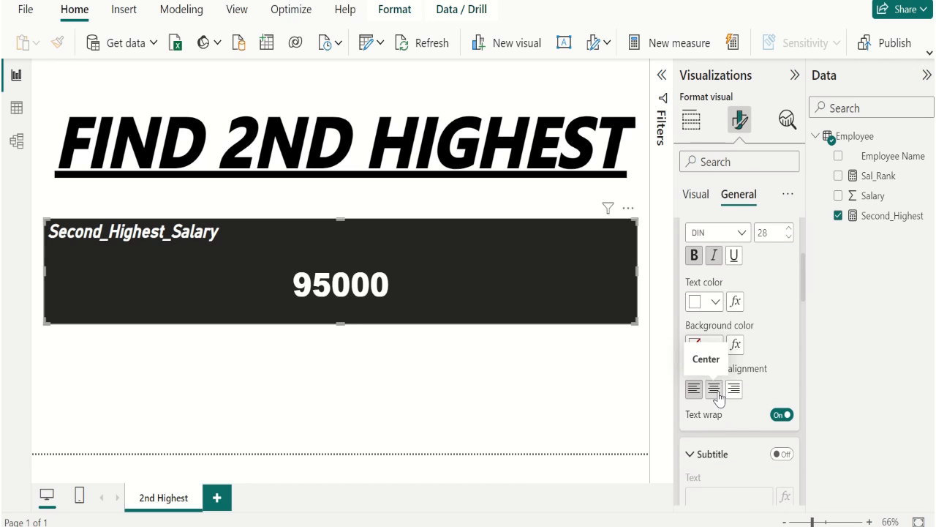
click(714, 389)
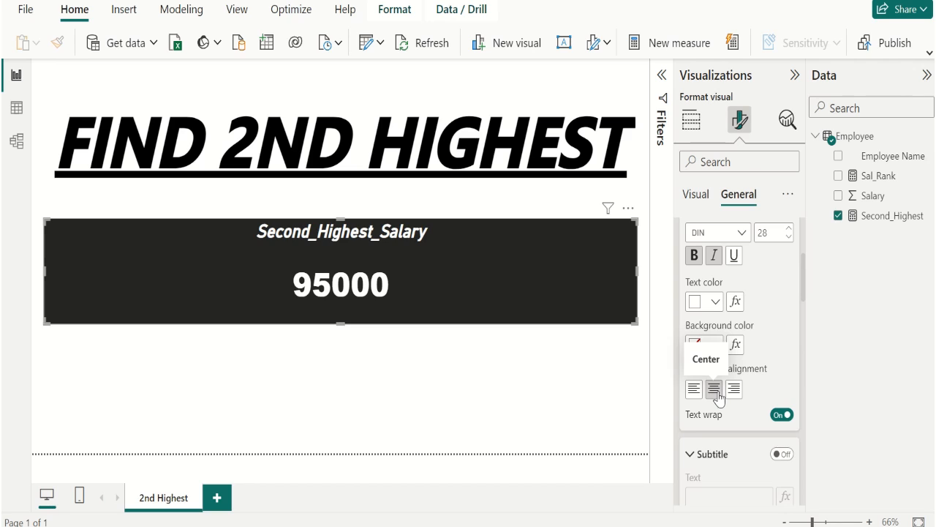
click(691, 119)
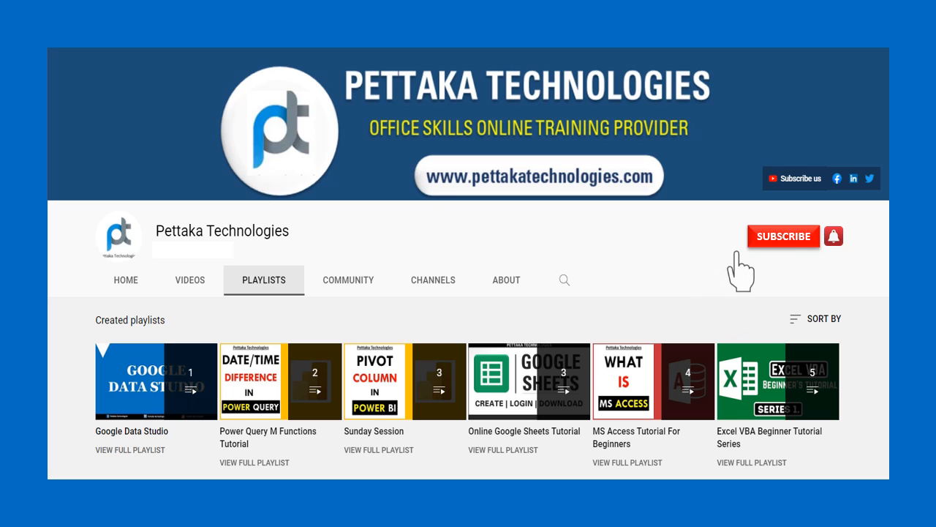
click(783, 236)
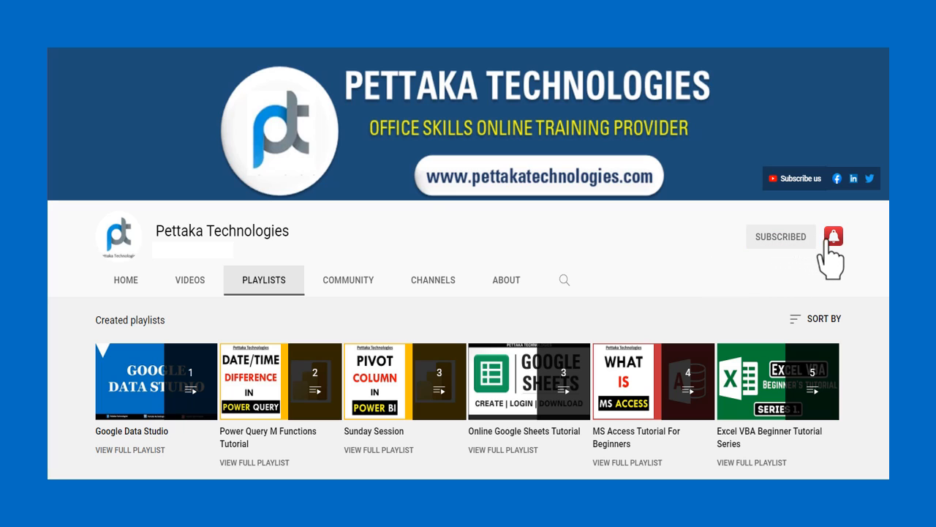
click(833, 236)
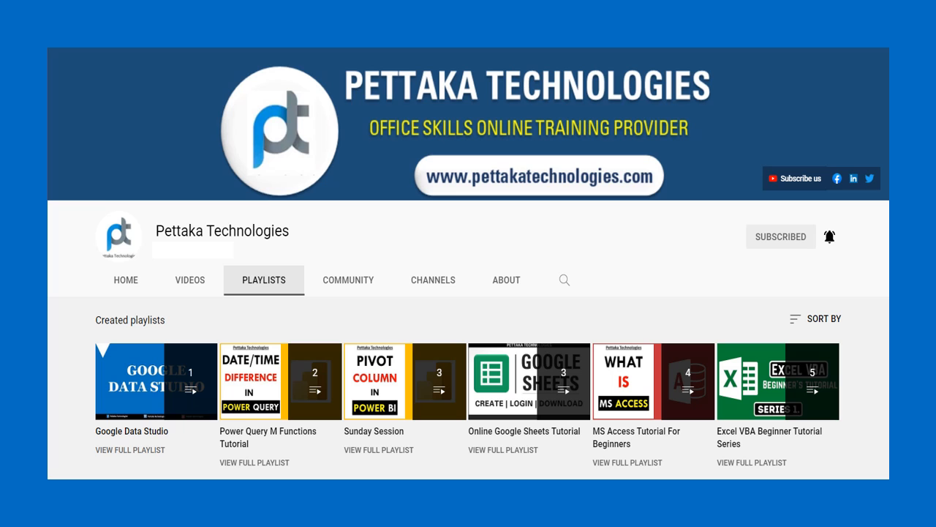